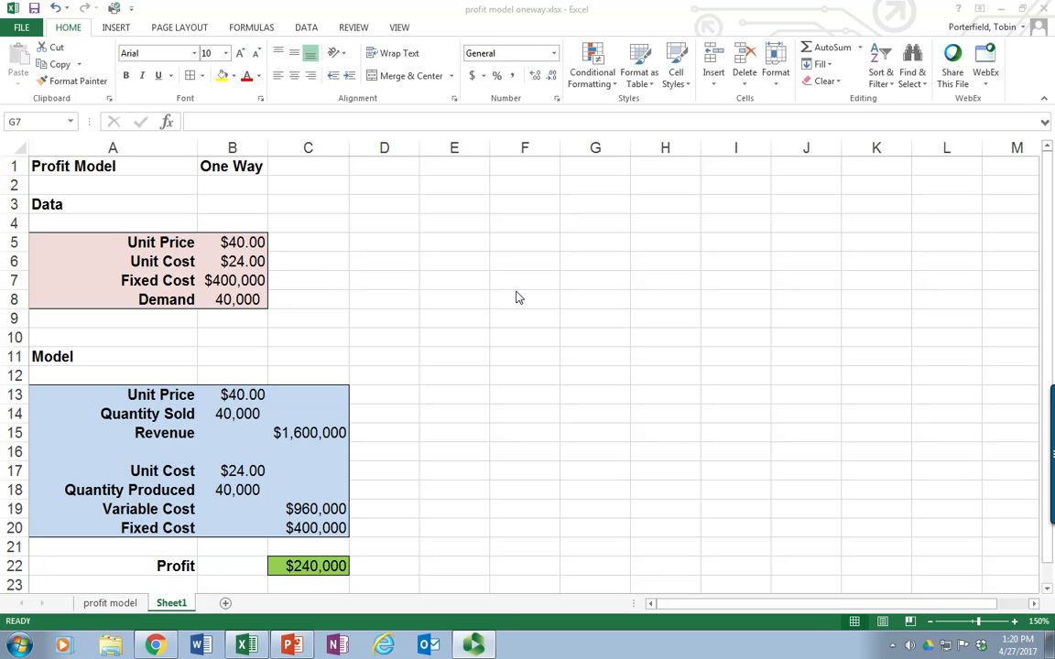
{"action": "mouse_move", "coordinate": [266, 284]}
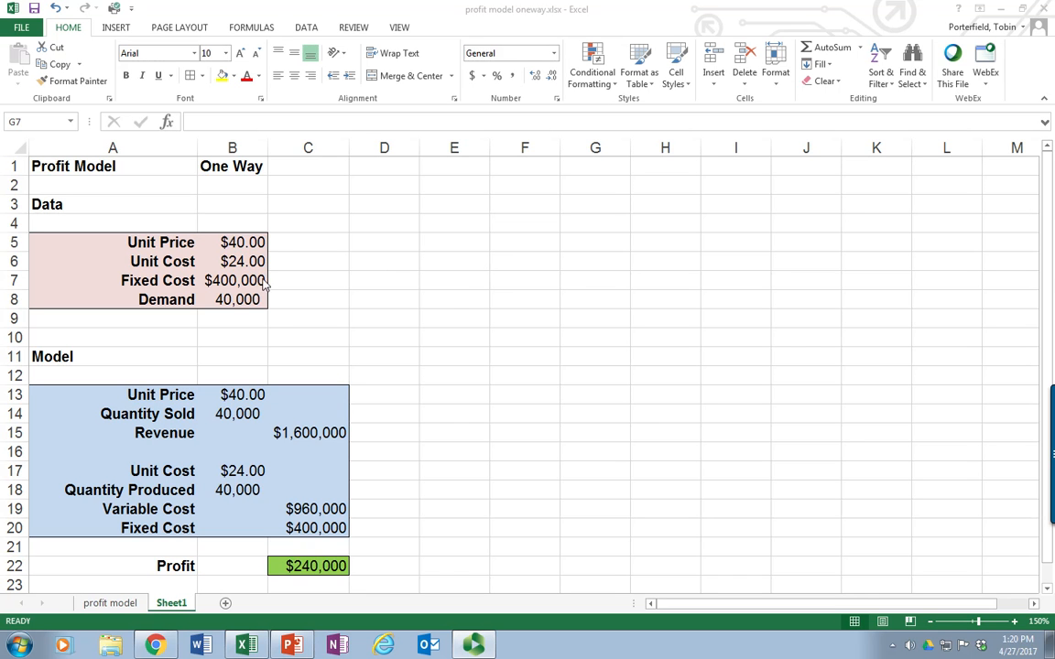
Review the model's inputs and the Revenue, Fixed Cost and Profit formulas.
{"action": "left_click", "coordinate": [595, 280]}
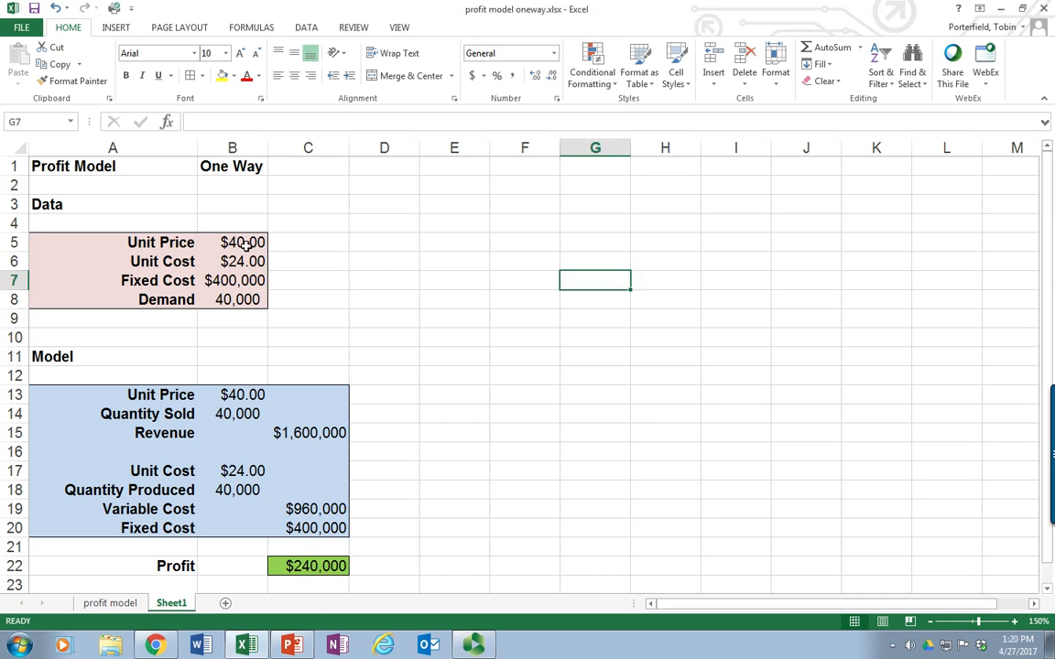
{"action": "left_click", "coordinate": [231, 241]}
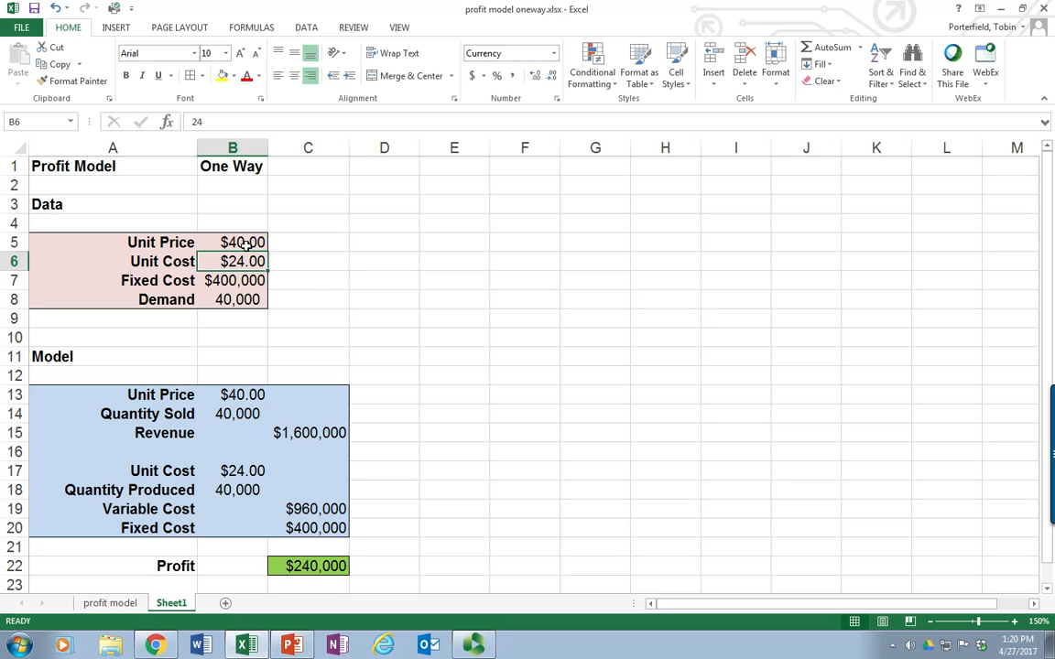
{"action": "left_click", "coordinate": [231, 300]}
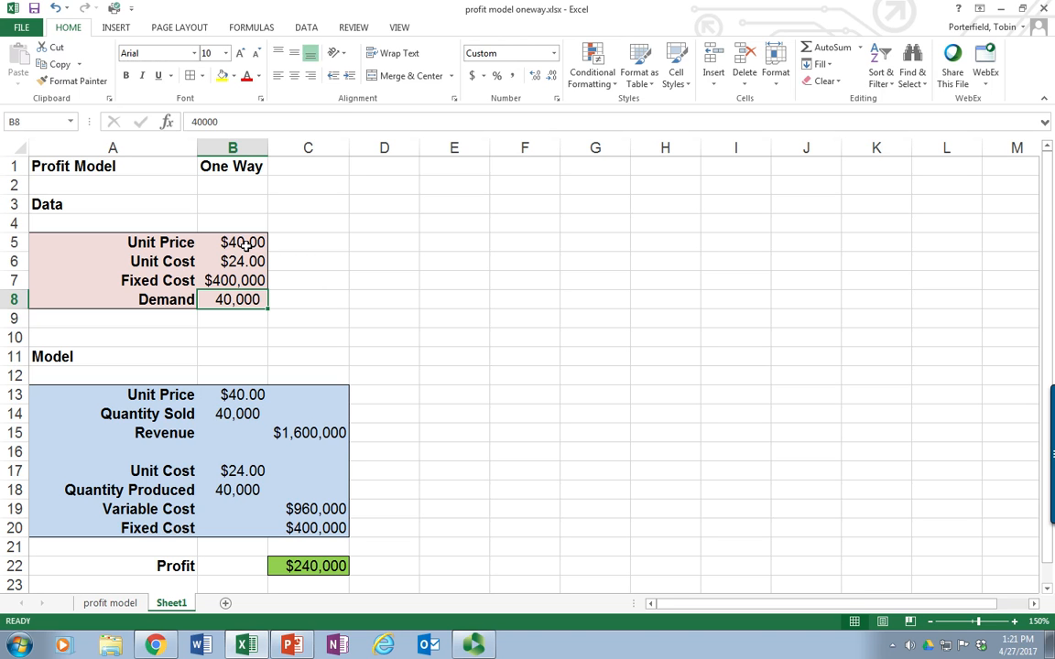
{"action": "left_click", "coordinate": [231, 395]}
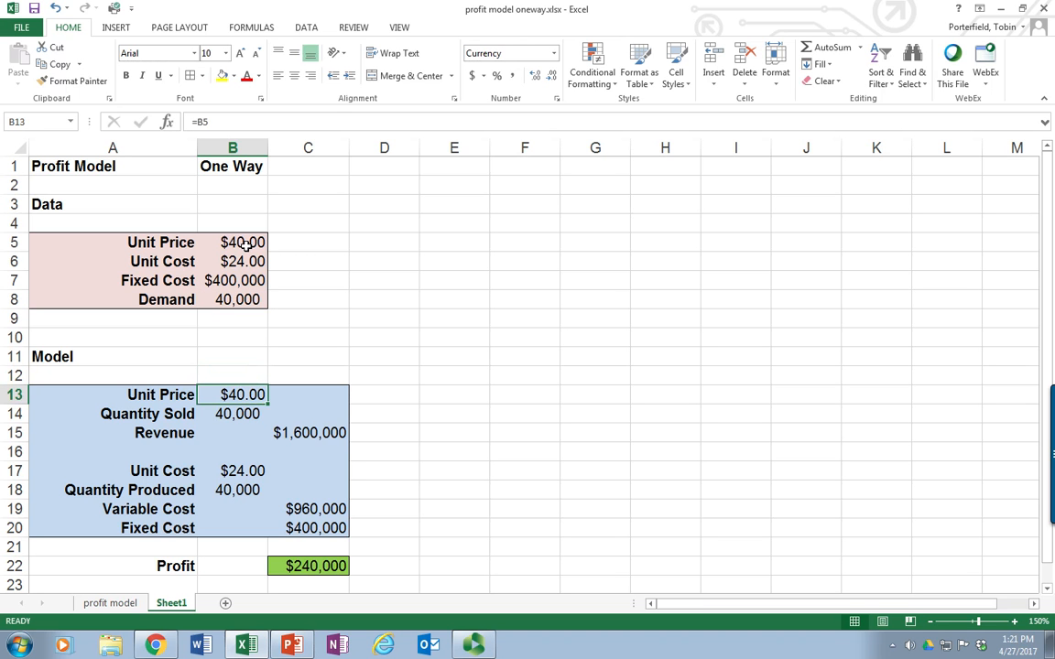
{"action": "left_click", "coordinate": [231, 414]}
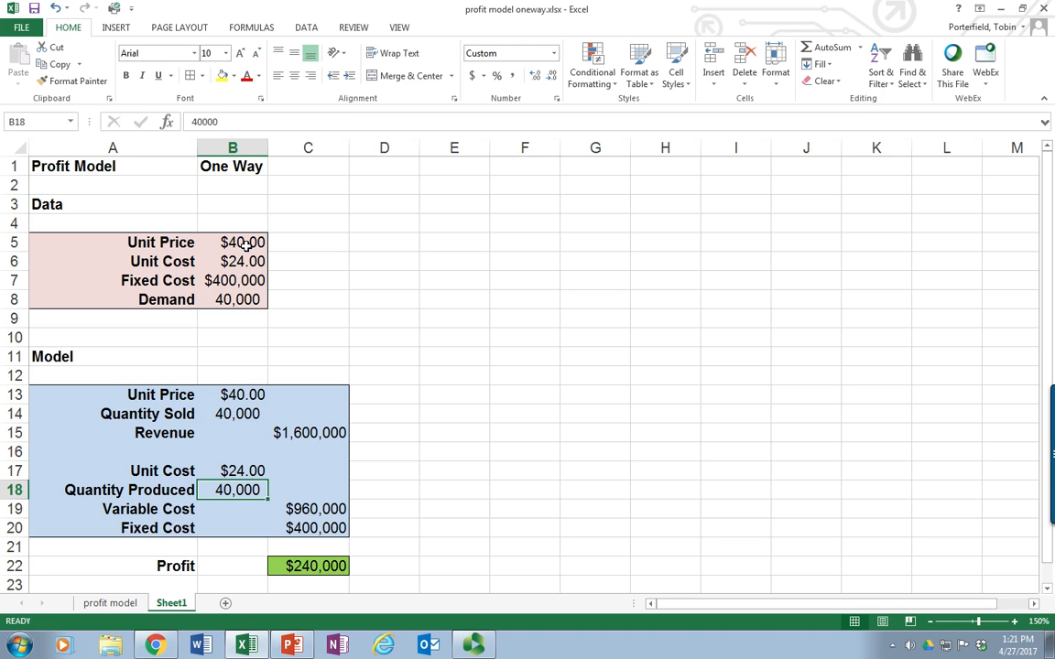
{"action": "left_click", "coordinate": [231, 414]}
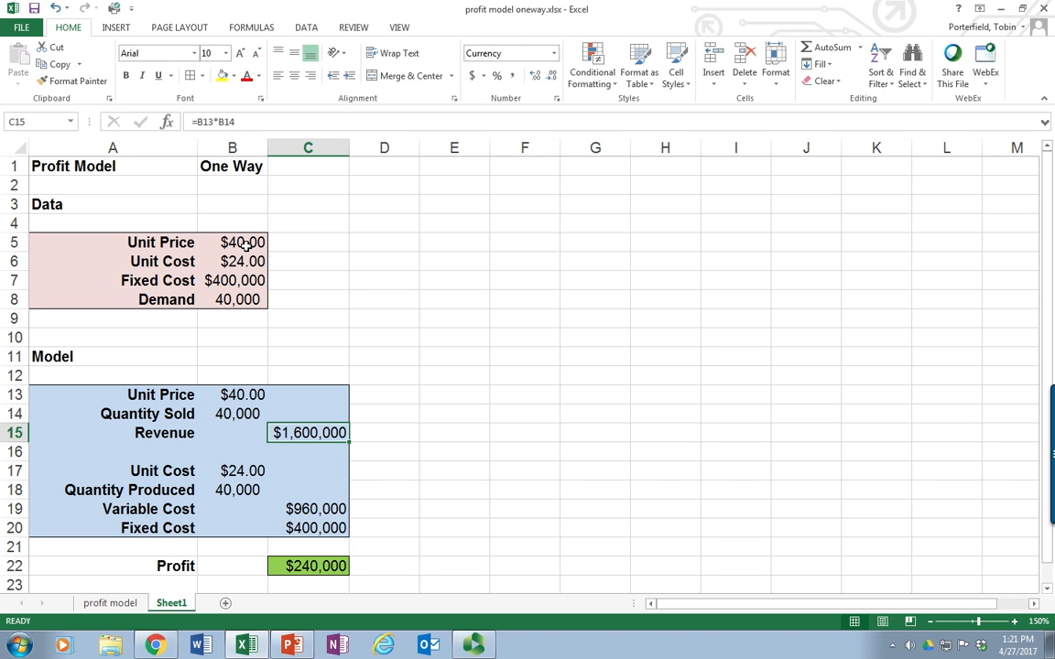
{"action": "left_click", "coordinate": [308, 509]}
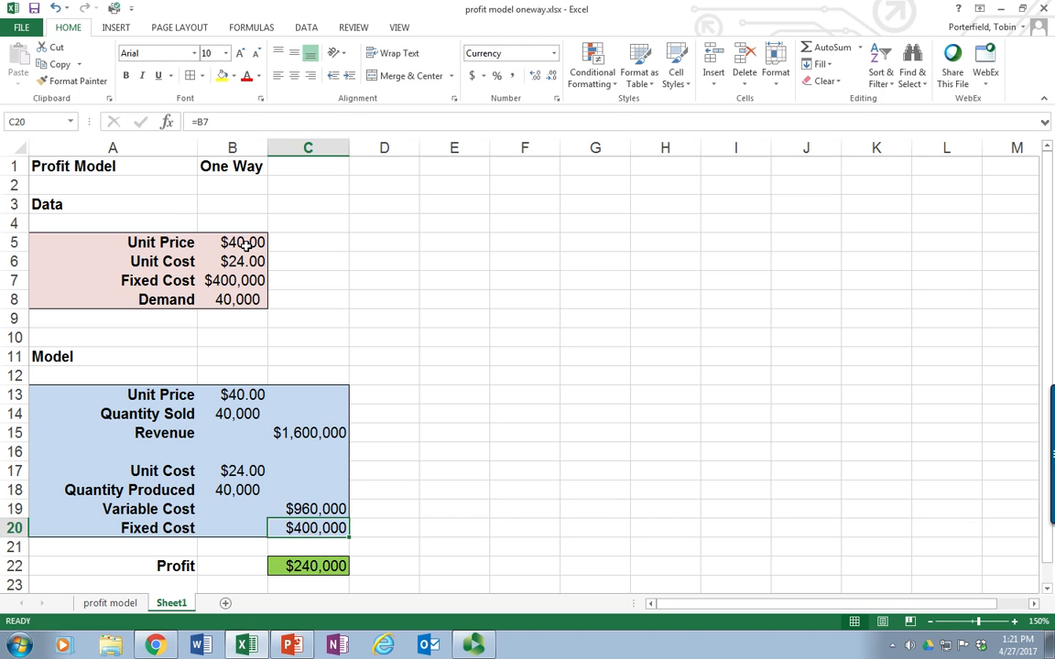
{"action": "left_click", "coordinate": [308, 565]}
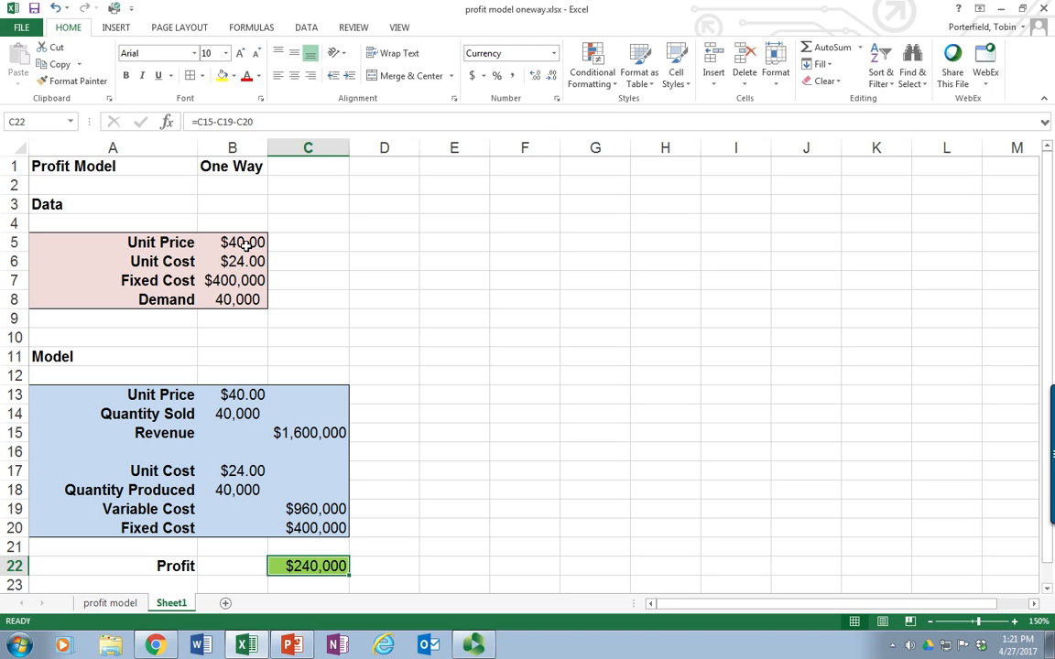
{"action": "left_click", "coordinate": [308, 451]}
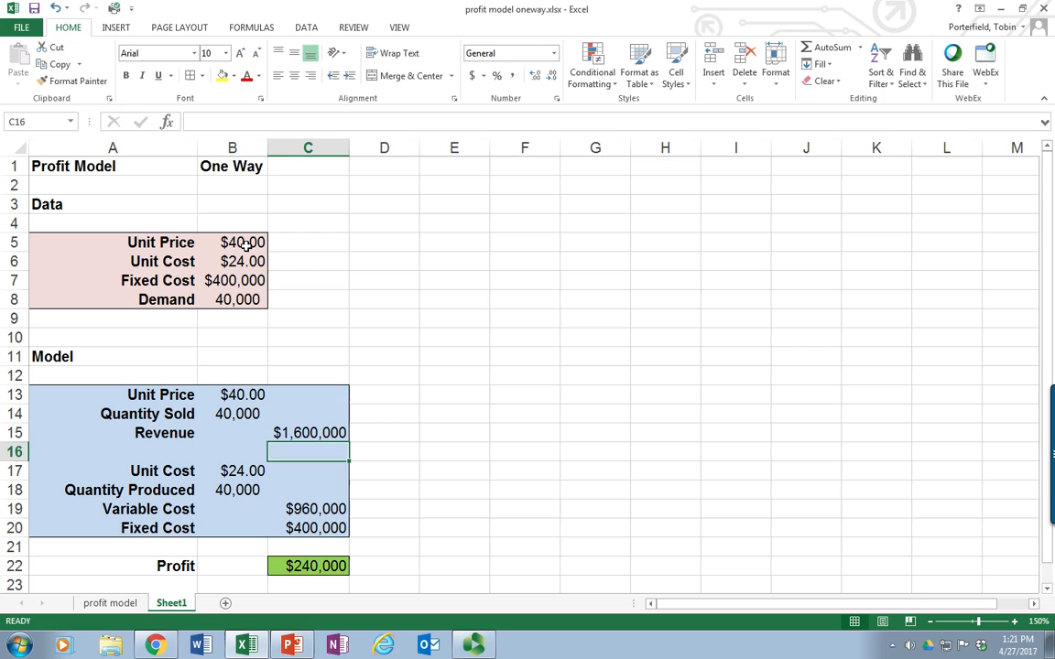
Test Demand at 25,000 (a -$360,000 loss), then restore it to 50,000.
{"action": "left_click", "coordinate": [231, 300]}
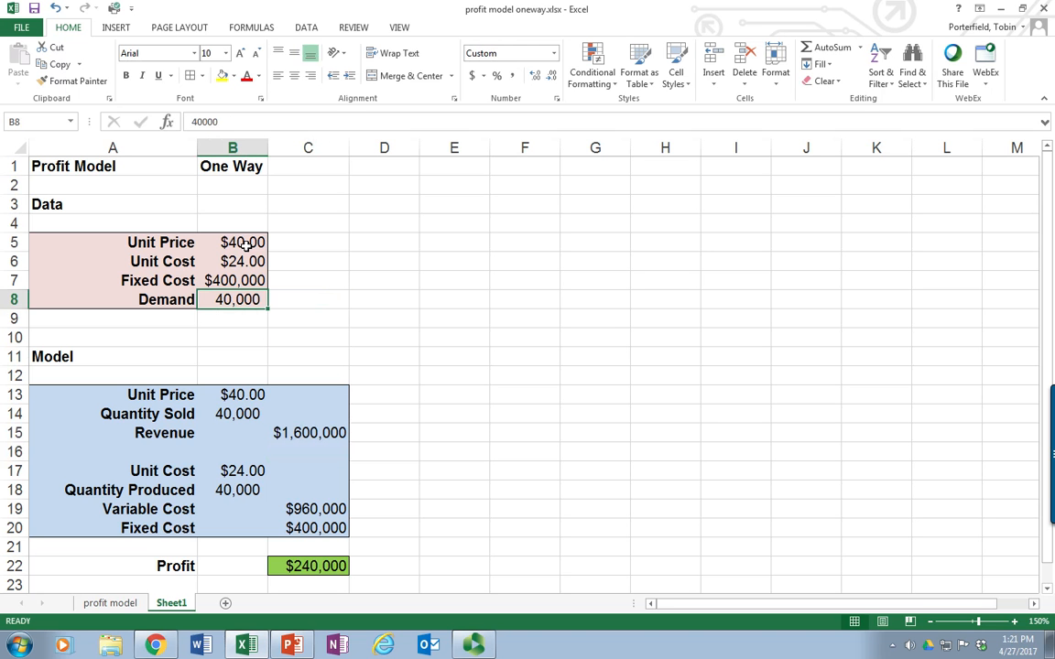
{"action": "type", "text": "25000"}
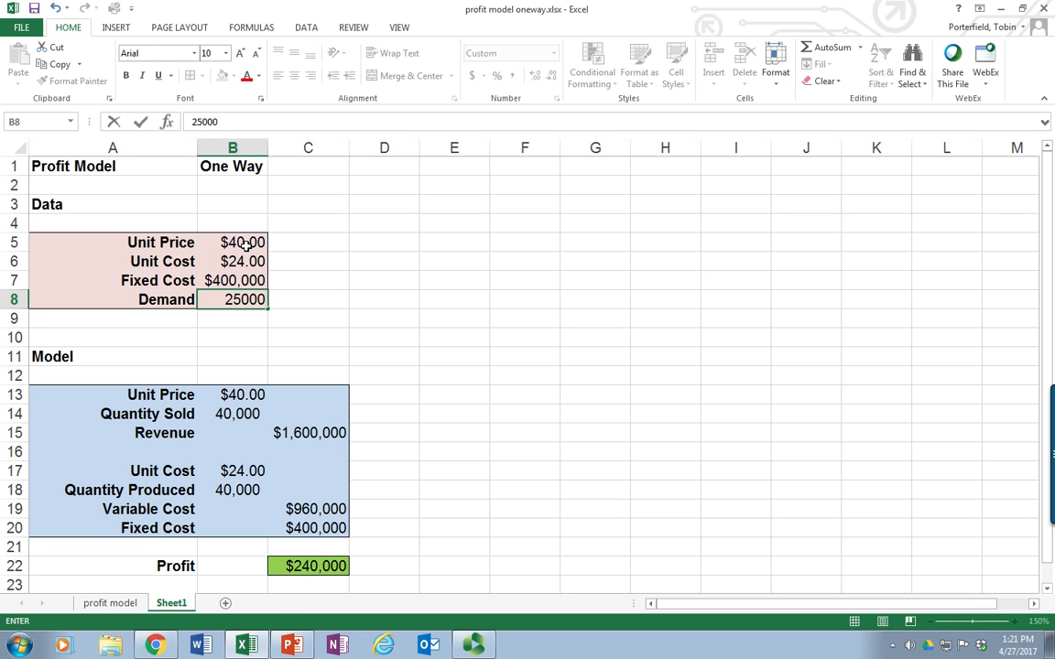
{"action": "key", "text": "Return"}
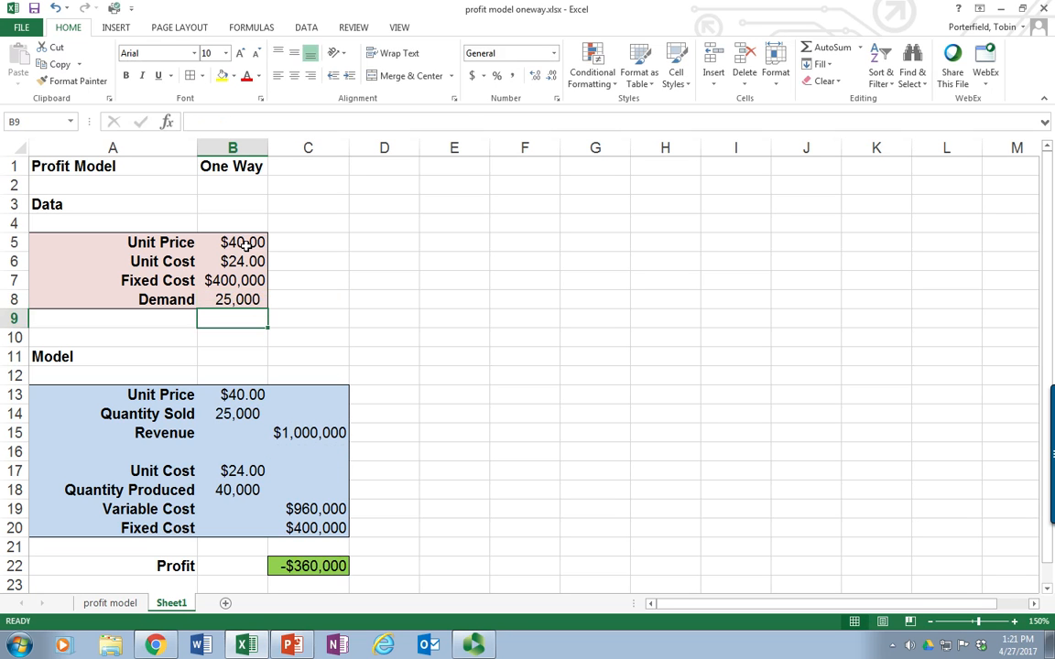
{"action": "left_click", "coordinate": [231, 301]}
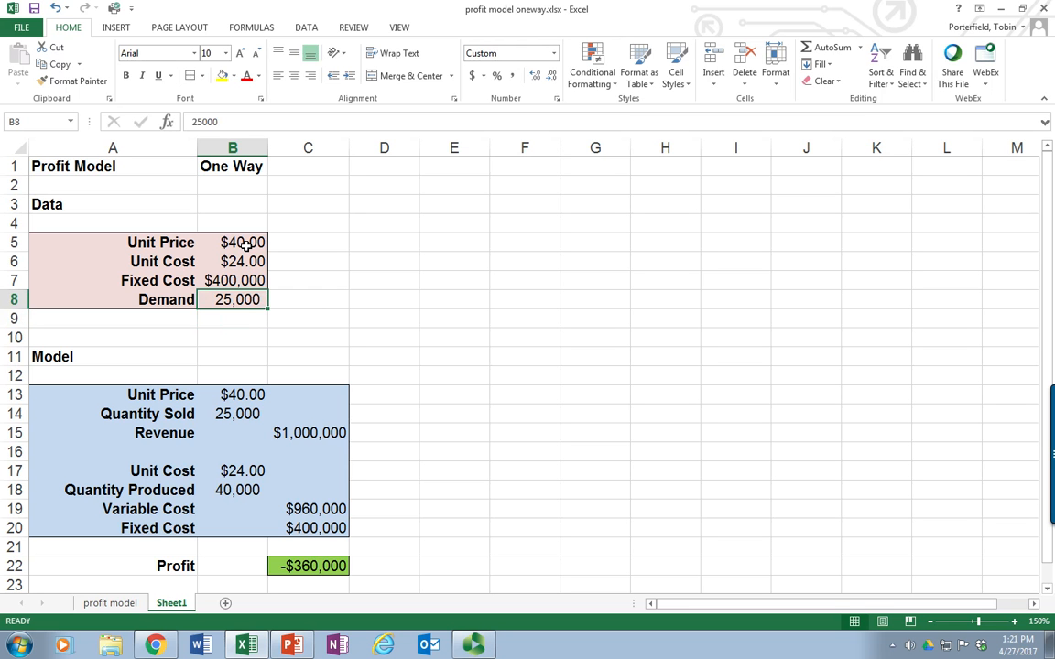
{"action": "type", "text": "500"}
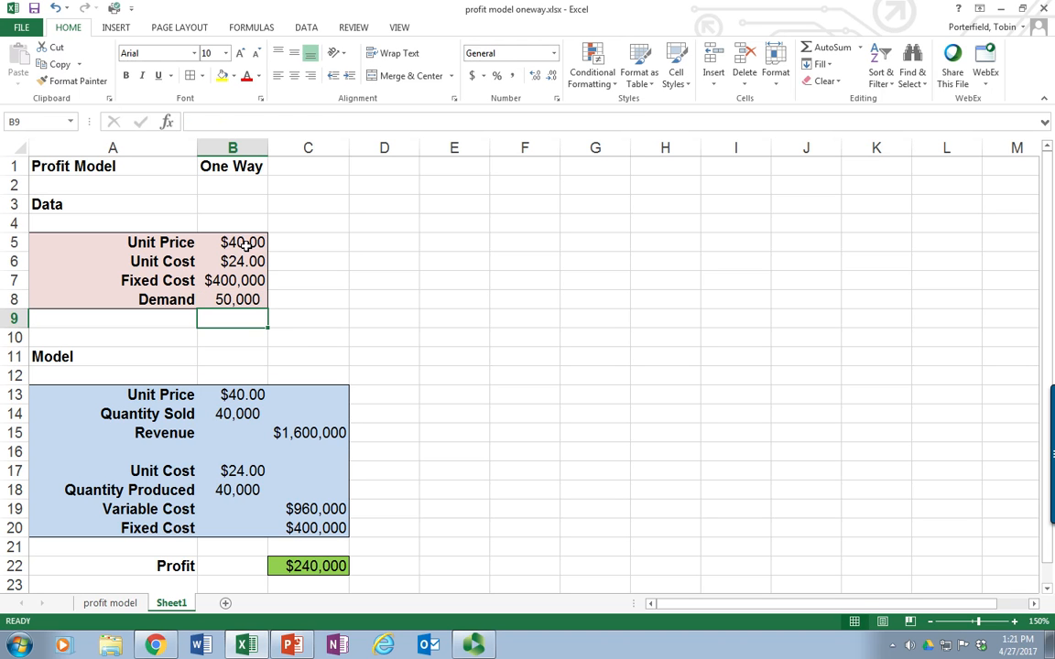
{"action": "left_click", "coordinate": [231, 300]}
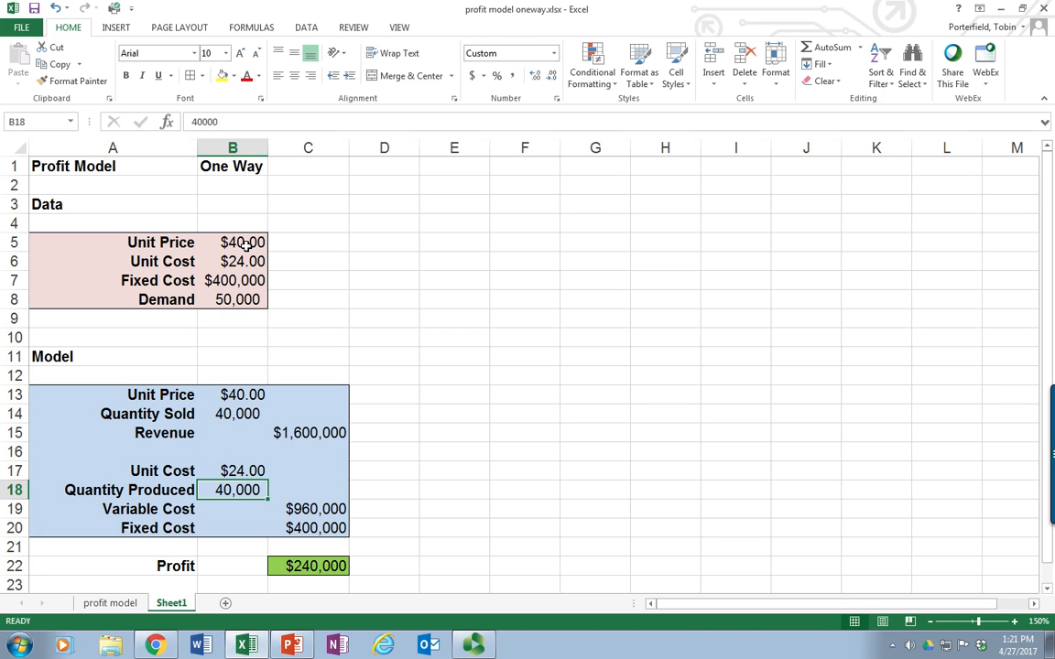
{"action": "left_click", "coordinate": [230, 300]}
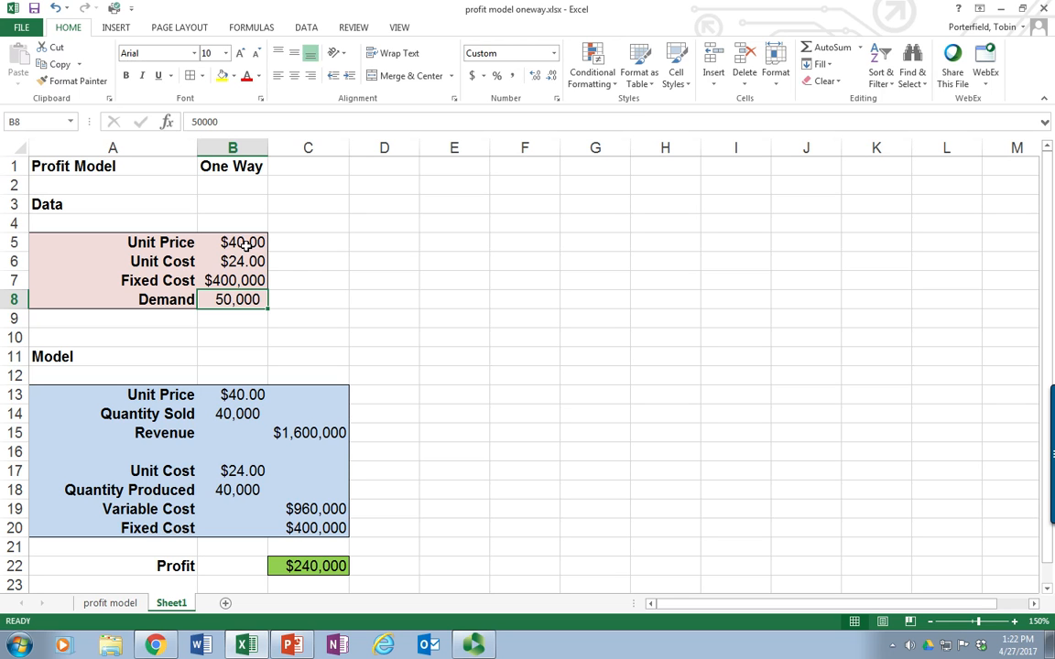
Choose F4 in an empty area as the top cell of the data table.
{"action": "left_click", "coordinate": [230, 241]}
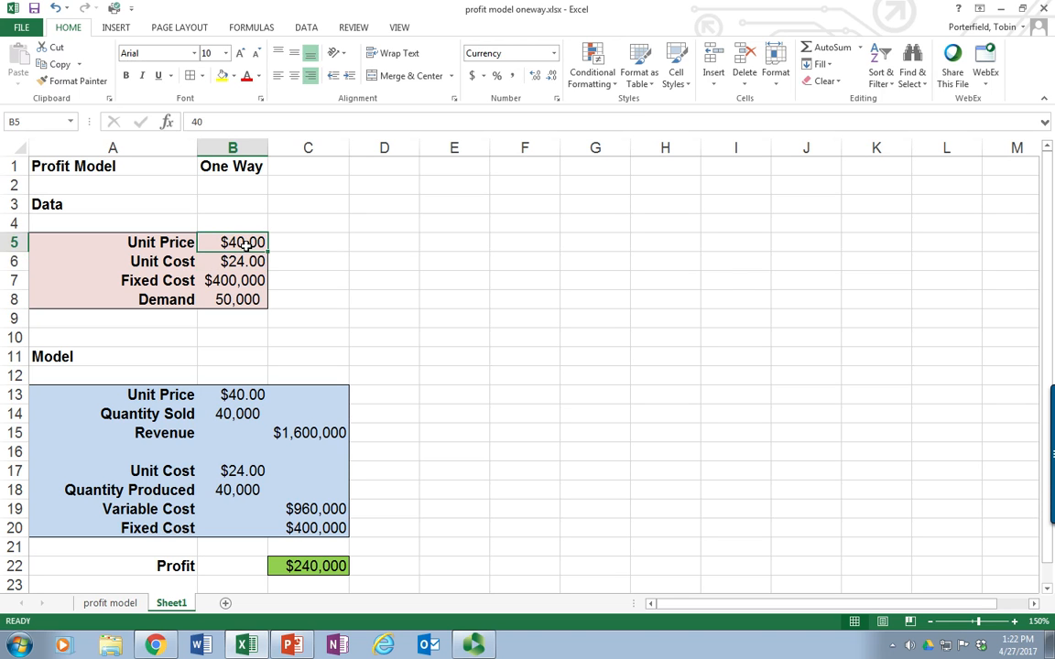
{"action": "left_click", "coordinate": [524, 242]}
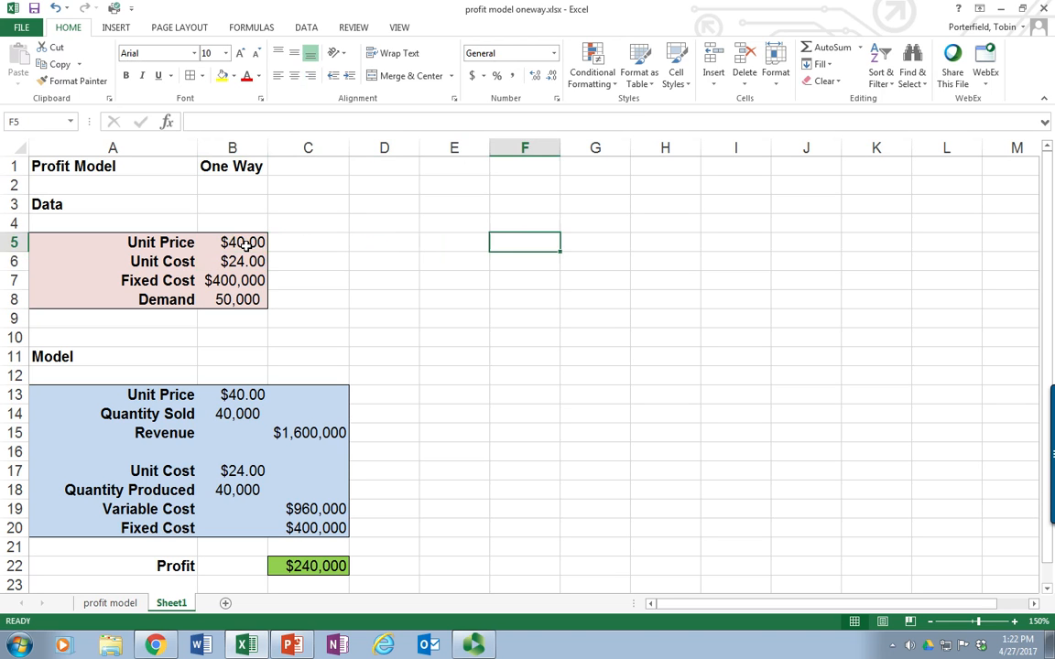
{"action": "left_click", "coordinate": [524, 223]}
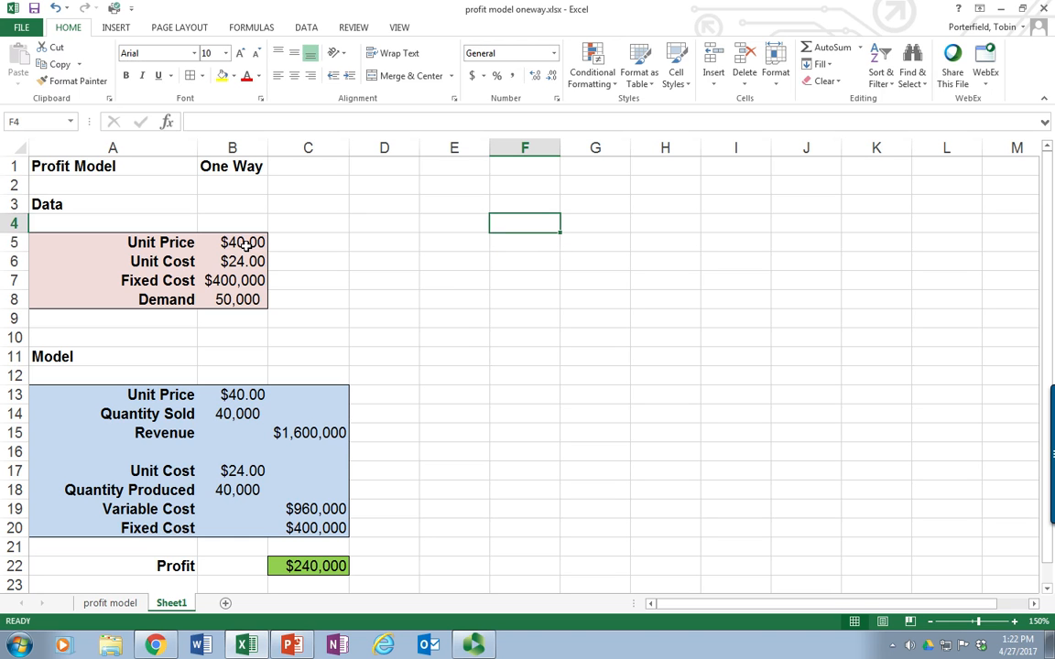
{"action": "mouse_move", "coordinate": [472, 290]}
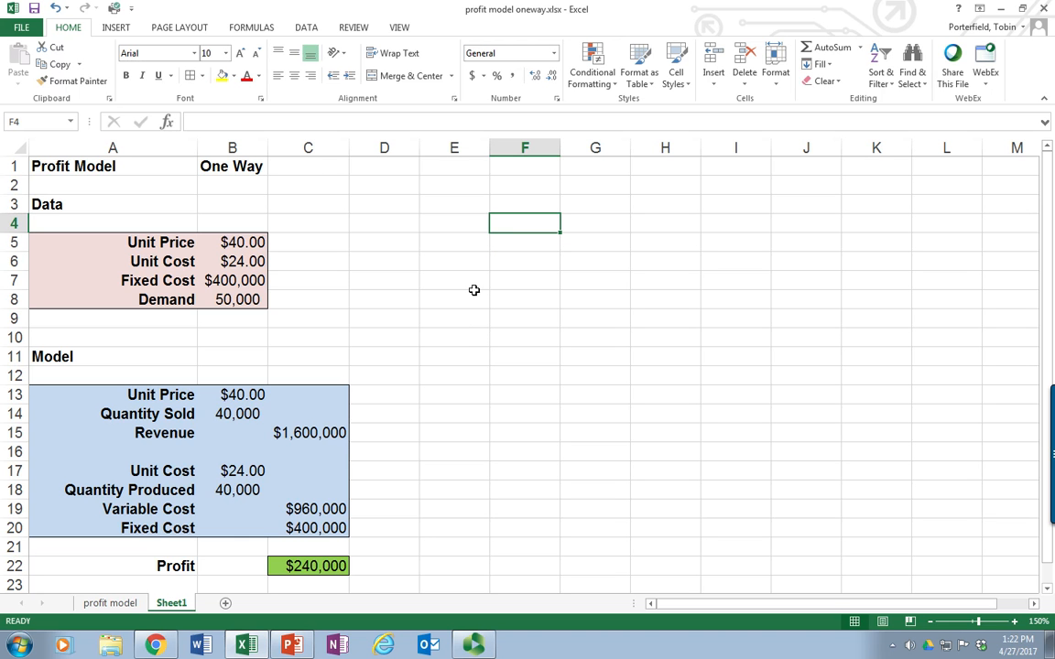
{"action": "mouse_move", "coordinate": [501, 229]}
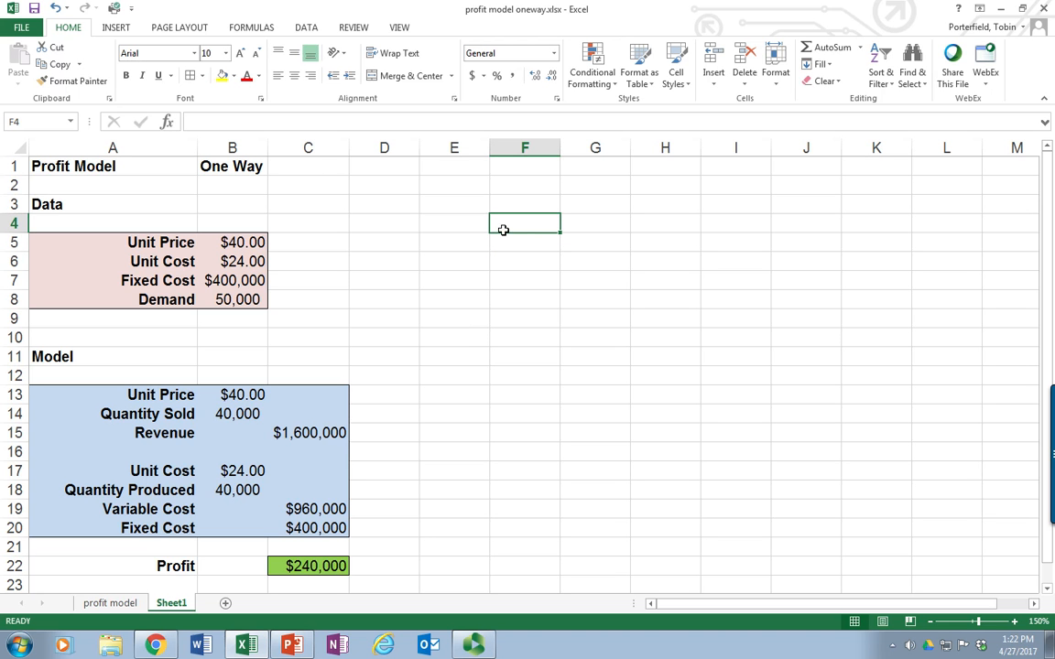
{"action": "mouse_move", "coordinate": [535, 229]}
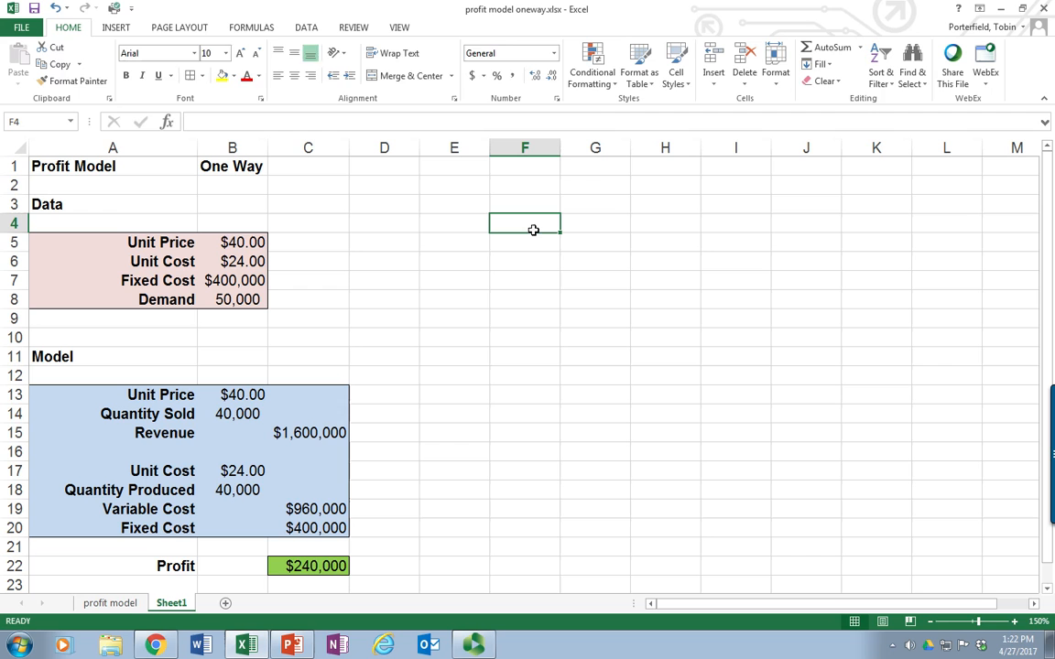
Make F4 reference the Profit cell C22 so it shows $240,000.
{"action": "type", "text": "="}
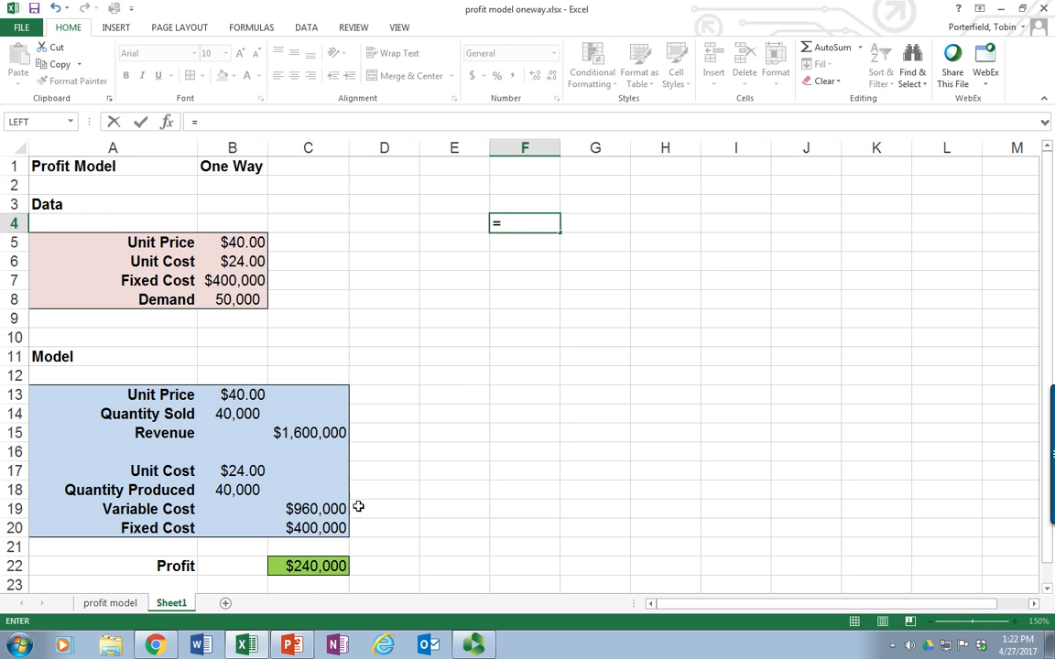
{"action": "left_click", "coordinate": [308, 565]}
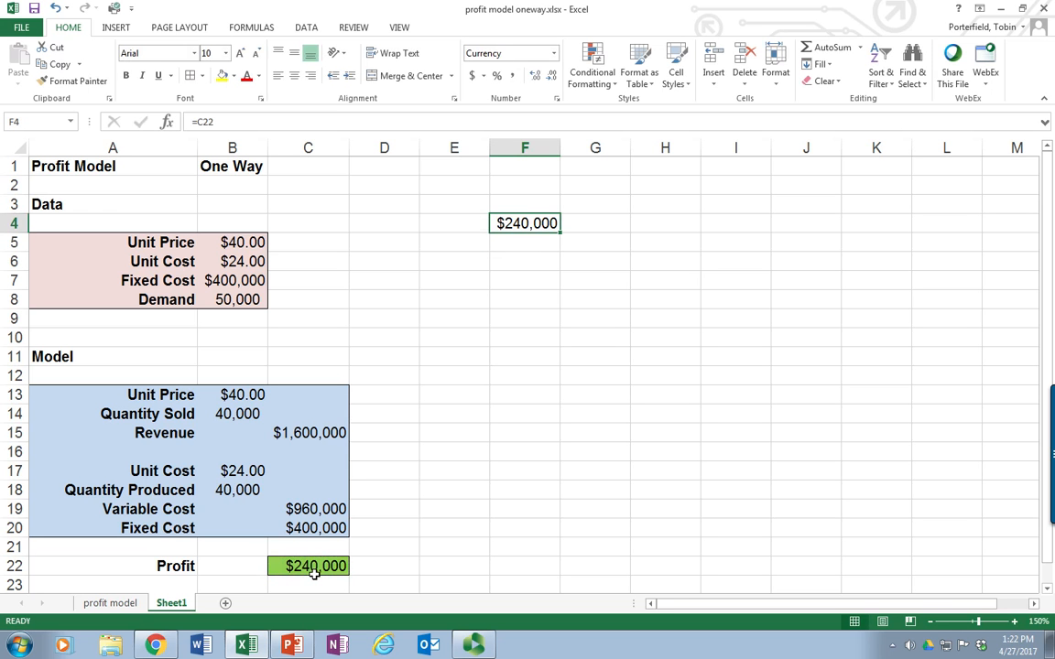
{"action": "left_click", "coordinate": [454, 241]}
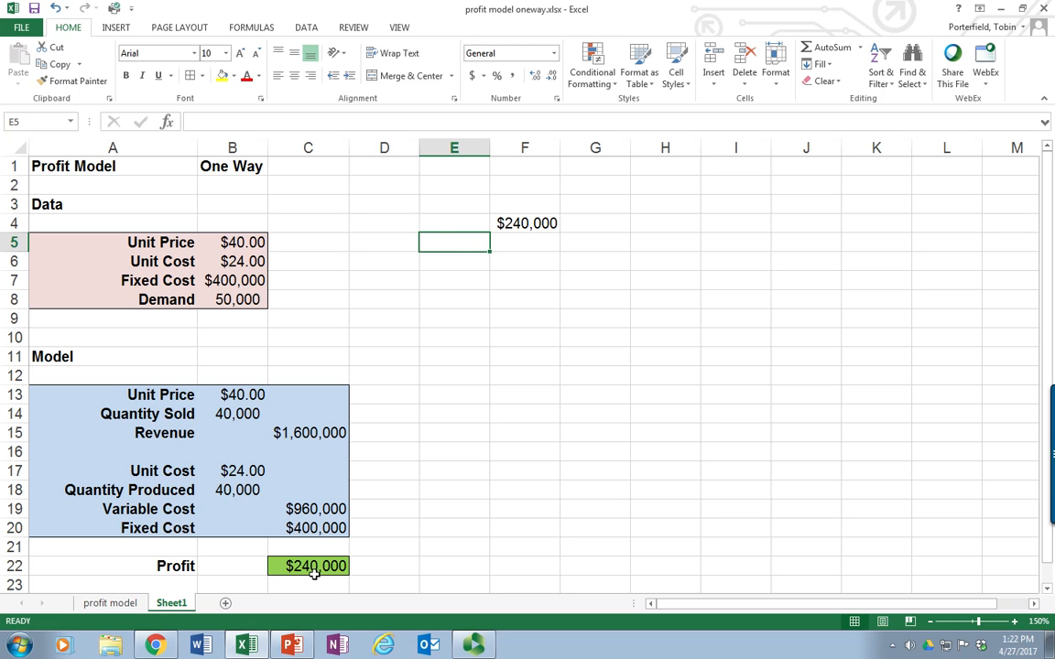
Fill E5:E15 with demand levels 10,000 to 60,000 in steps of 5,000.
{"action": "type", "text": "10,000"}
{"action": "left_click", "coordinate": [454, 262]}
{"action": "type", "text": "15000"}
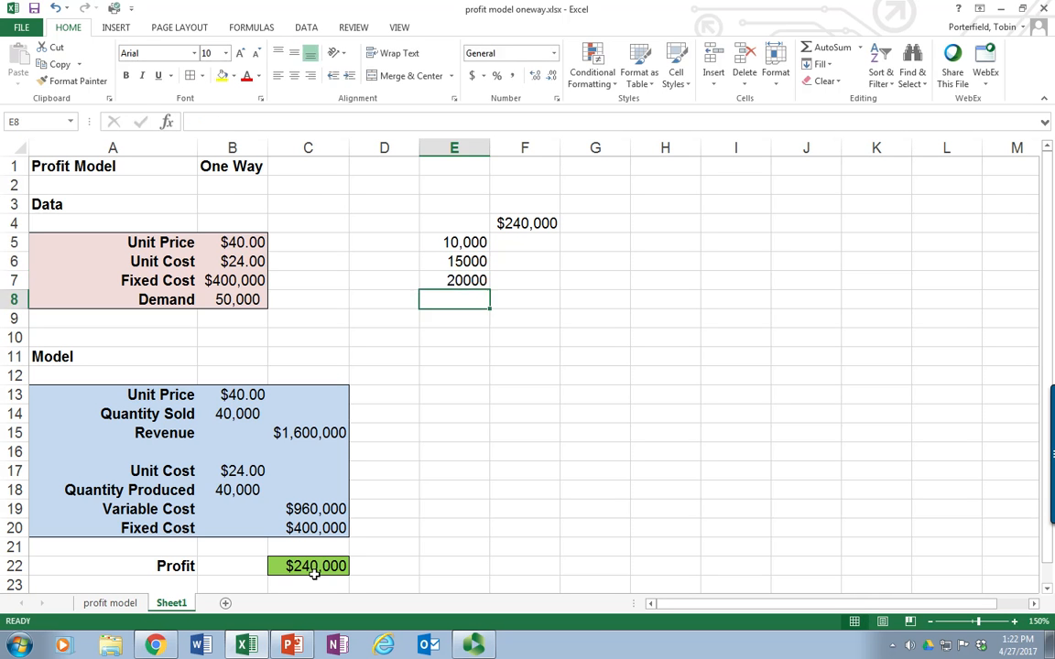
{"action": "left_click", "coordinate": [455, 260]}
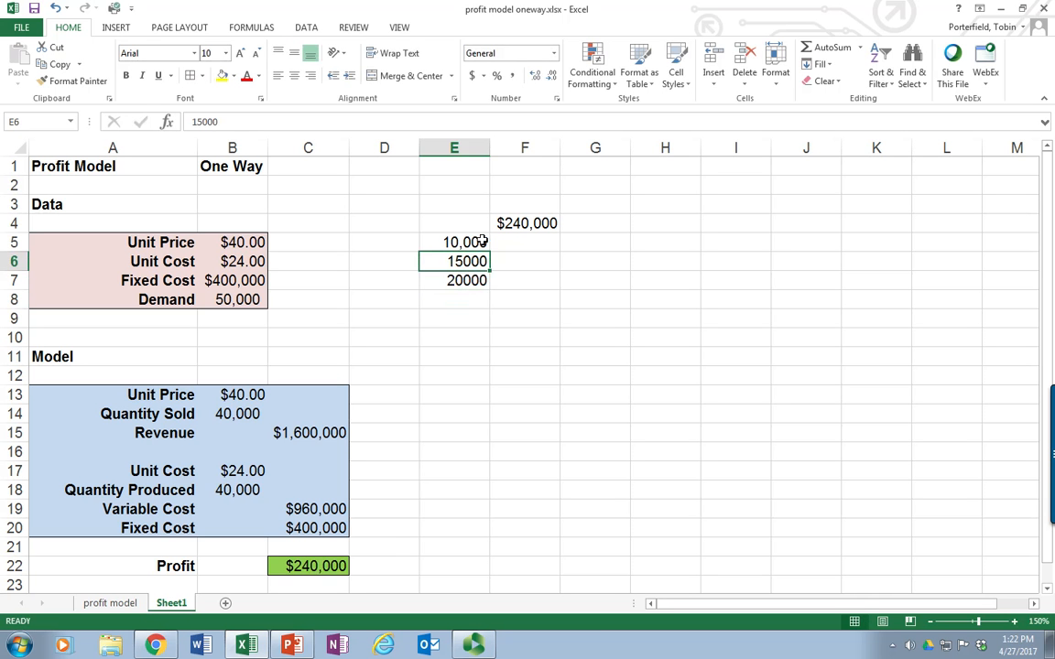
{"action": "left_click_drag", "start_coordinate": [454, 242], "coordinate": [454, 281]}
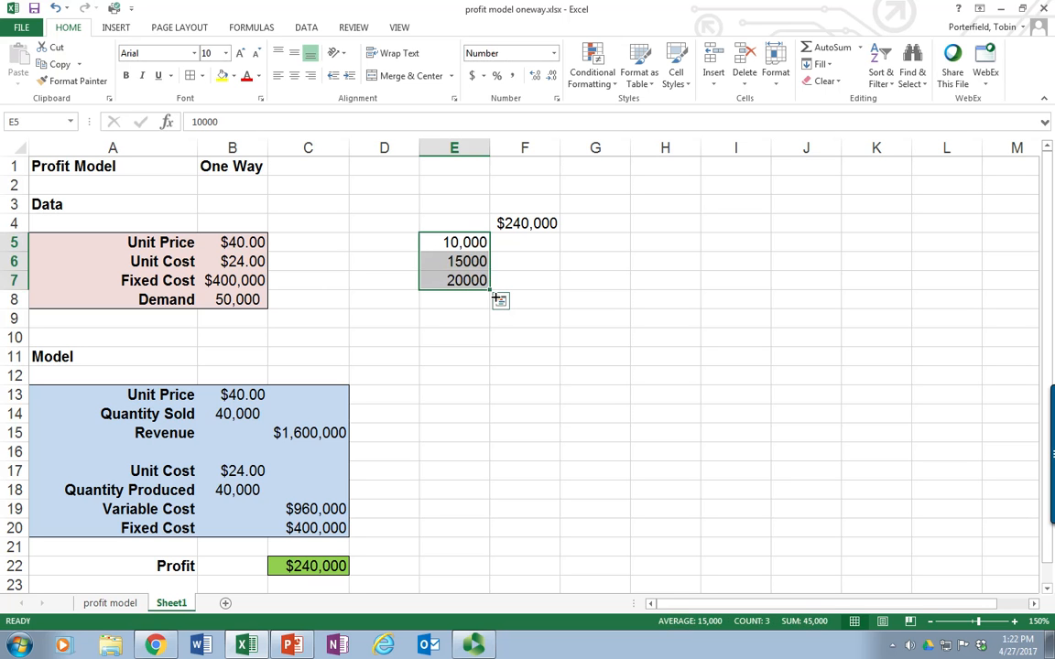
{"action": "left_click_drag", "start_coordinate": [489, 280], "coordinate": [487, 419]}
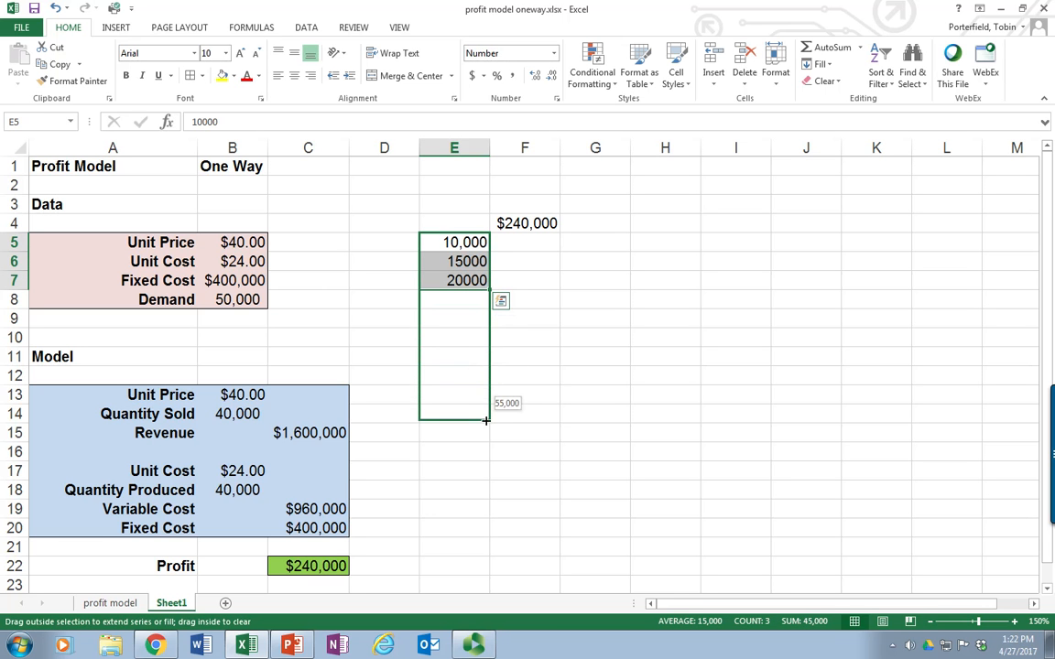
{"action": "left_click_drag", "start_coordinate": [486, 419], "coordinate": [486, 441]}
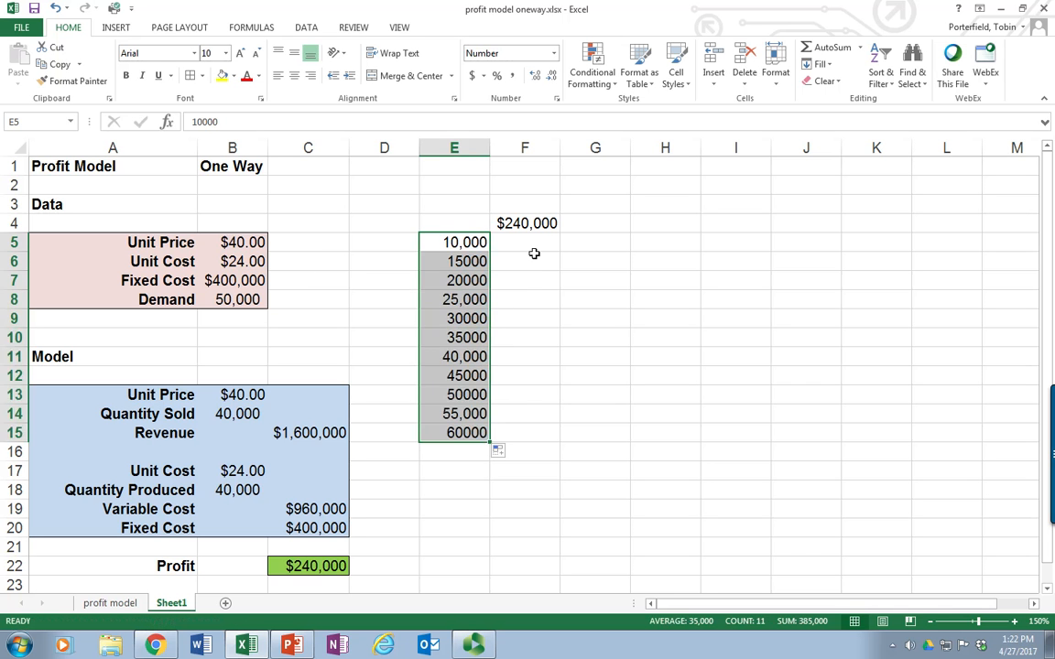
{"action": "left_click", "coordinate": [454, 223]}
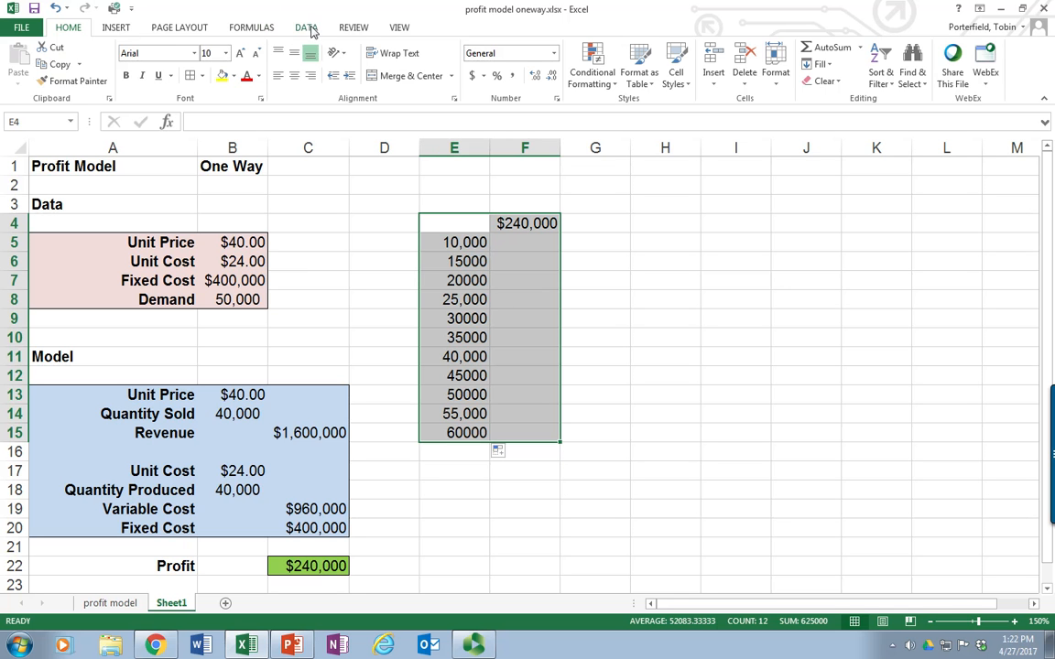
Create a one-way Data Table on E4:F15 with B8 as the column input cell.
{"action": "left_click", "coordinate": [306, 27]}
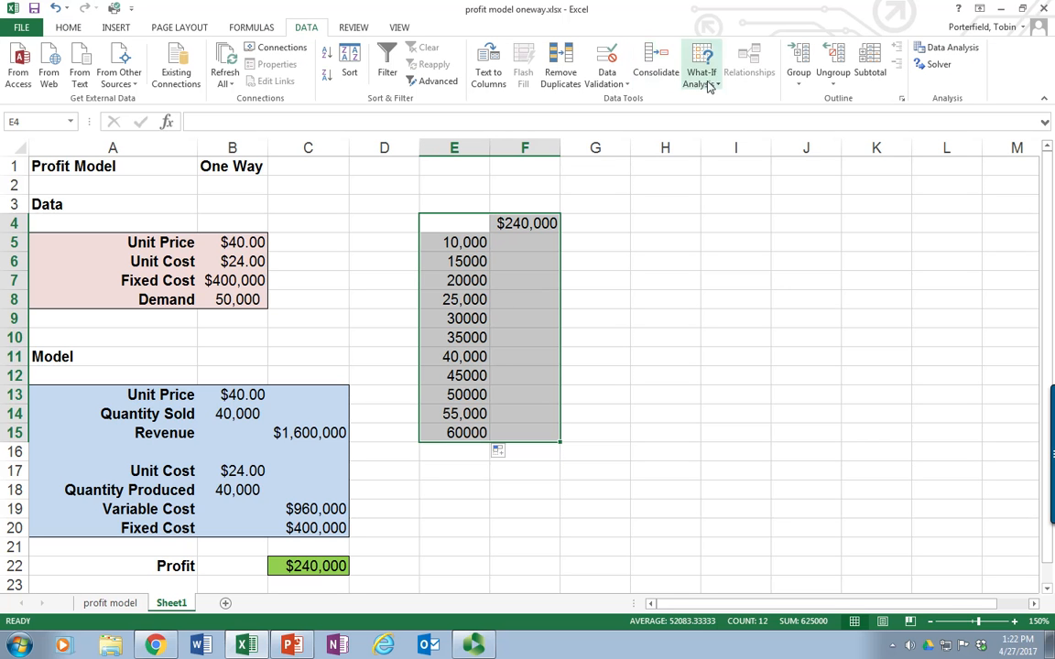
{"action": "left_click", "coordinate": [700, 64]}
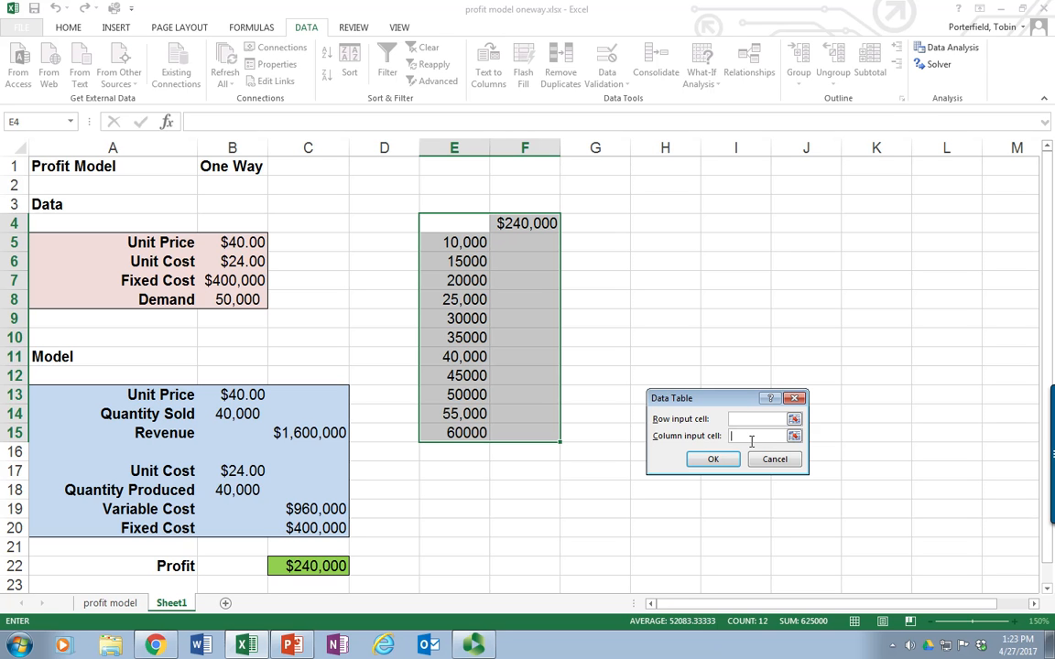
{"action": "mouse_move", "coordinate": [47, 326]}
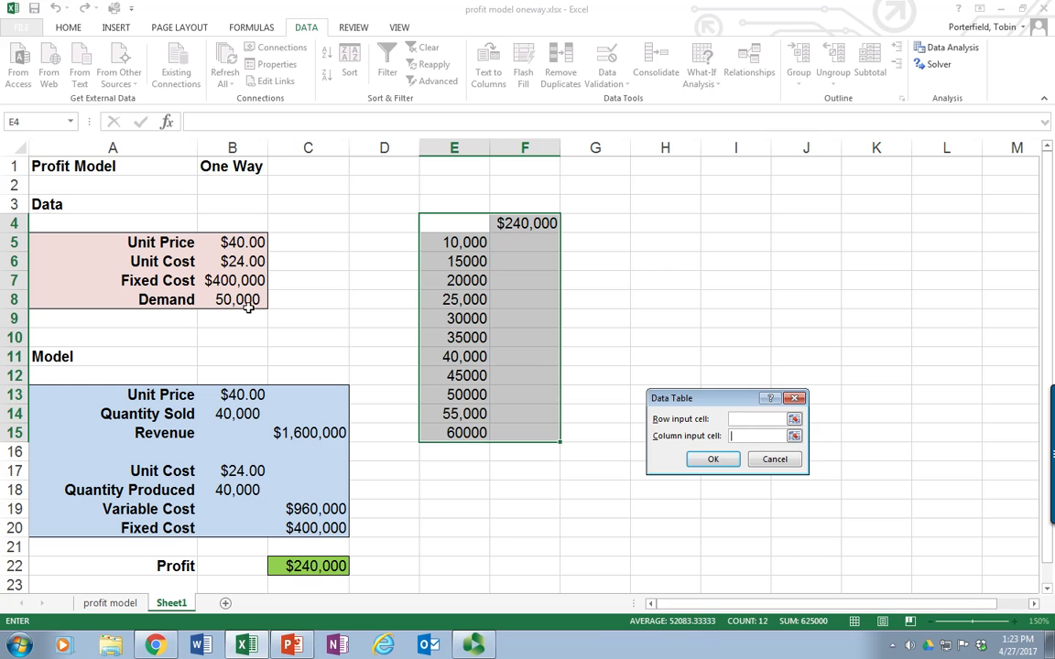
{"action": "type", "text": "B8"}
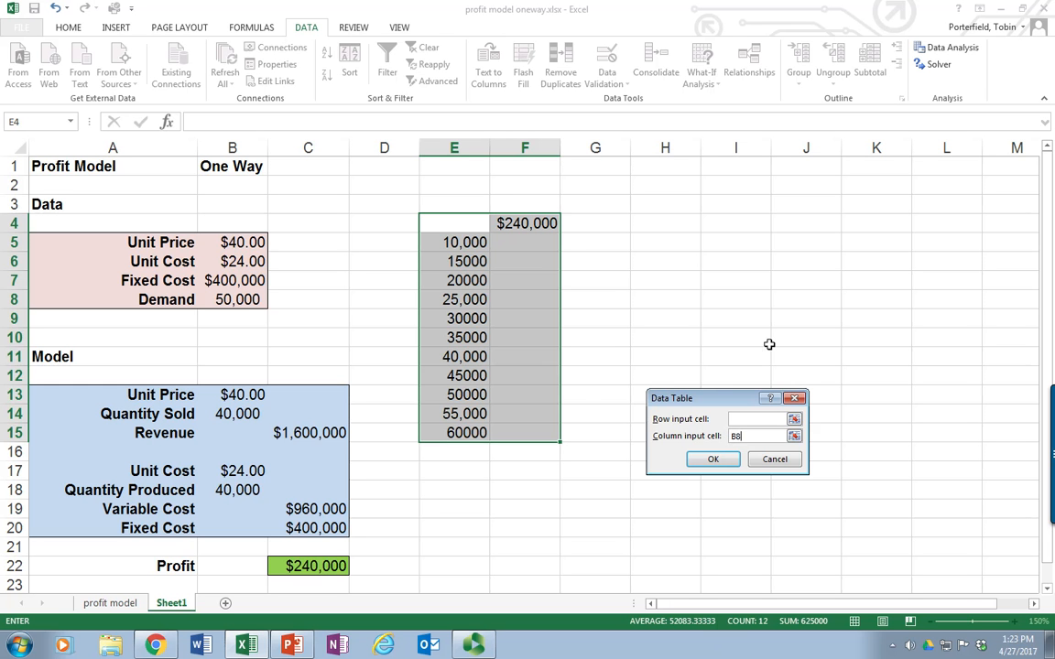
{"action": "mouse_move", "coordinate": [476, 260]}
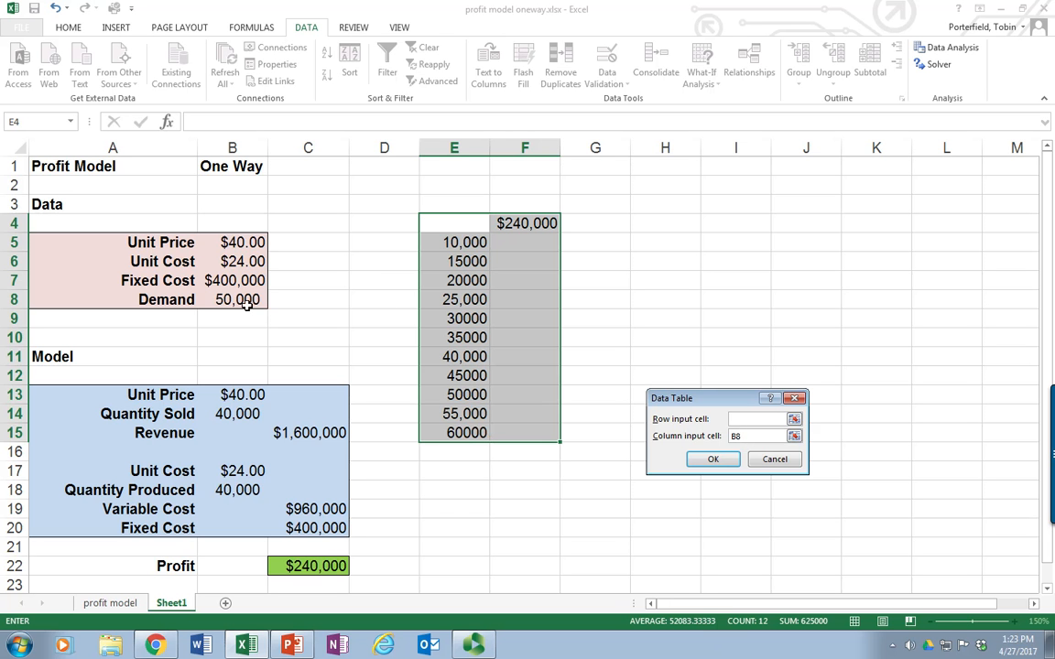
{"action": "mouse_move", "coordinate": [293, 315]}
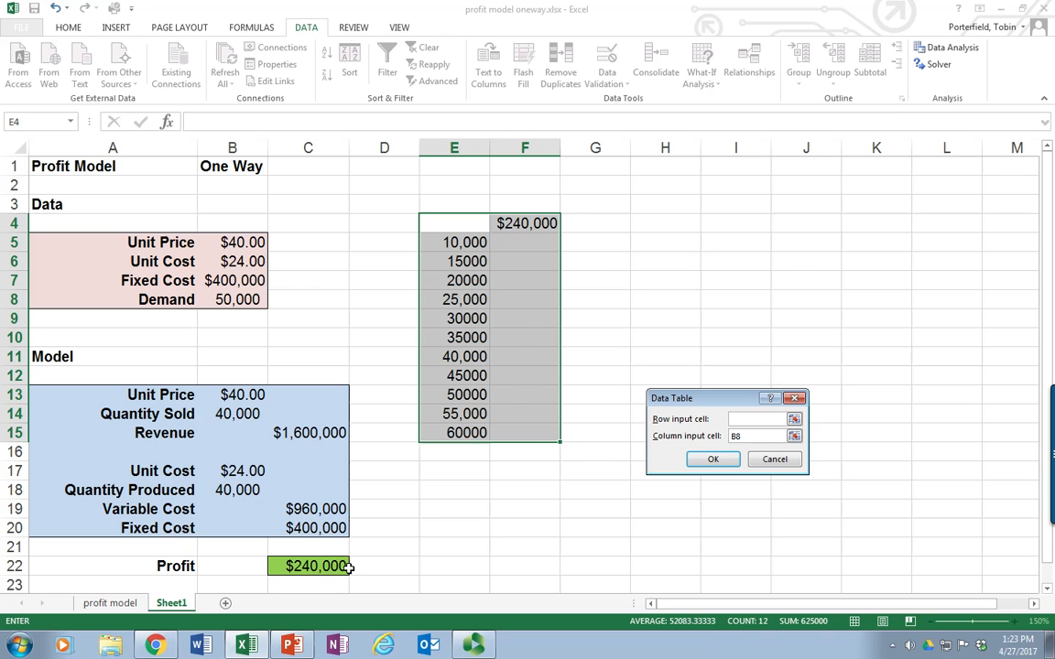
{"action": "left_click", "coordinate": [712, 457]}
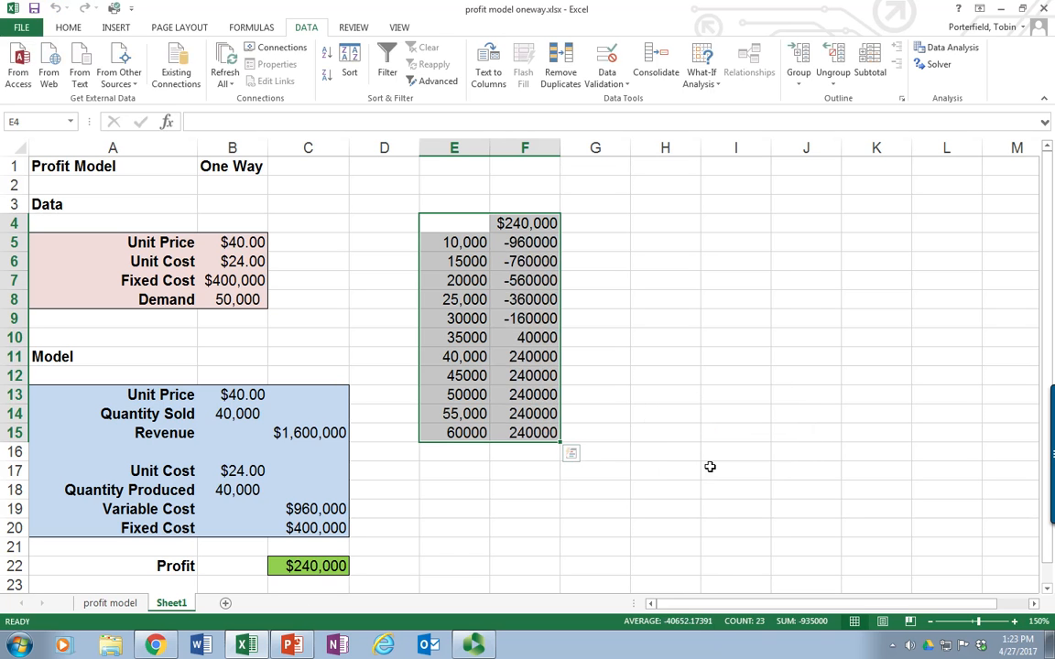
{"action": "mouse_move", "coordinate": [469, 249]}
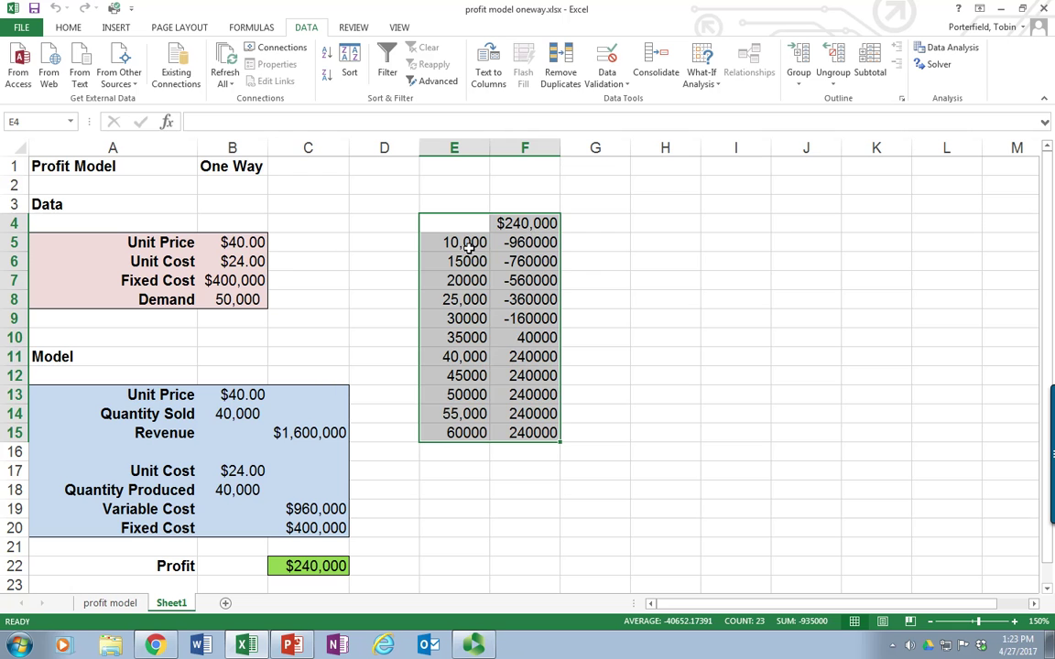
Label E4 'Demand' and F3 'Profit', centring the Profit heading.
{"action": "type", "text": "Demand"}
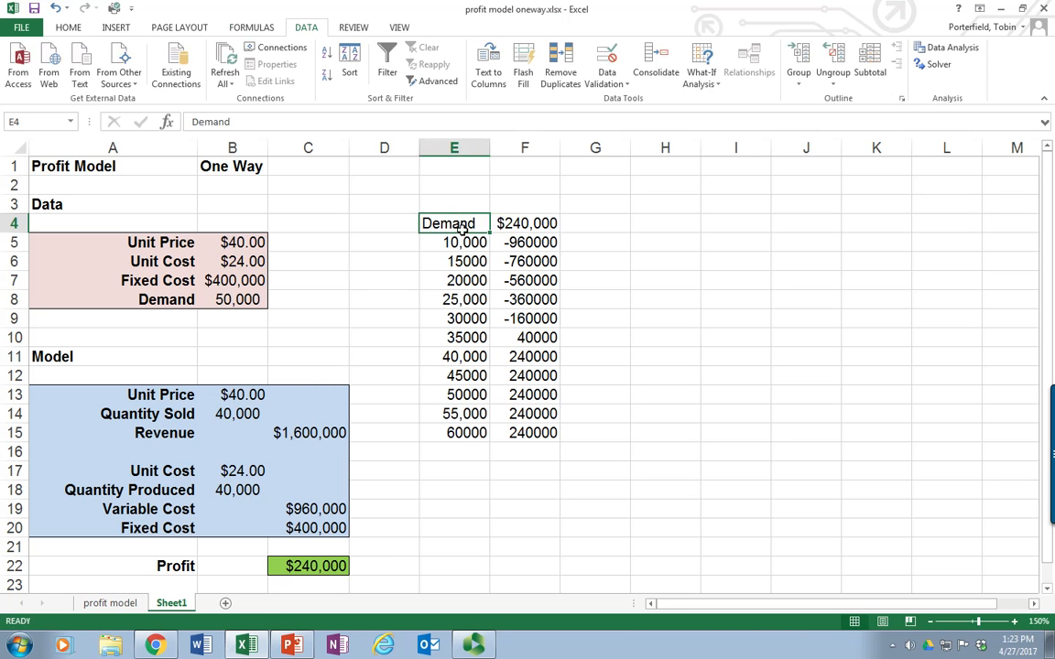
{"action": "left_click", "coordinate": [68, 27]}
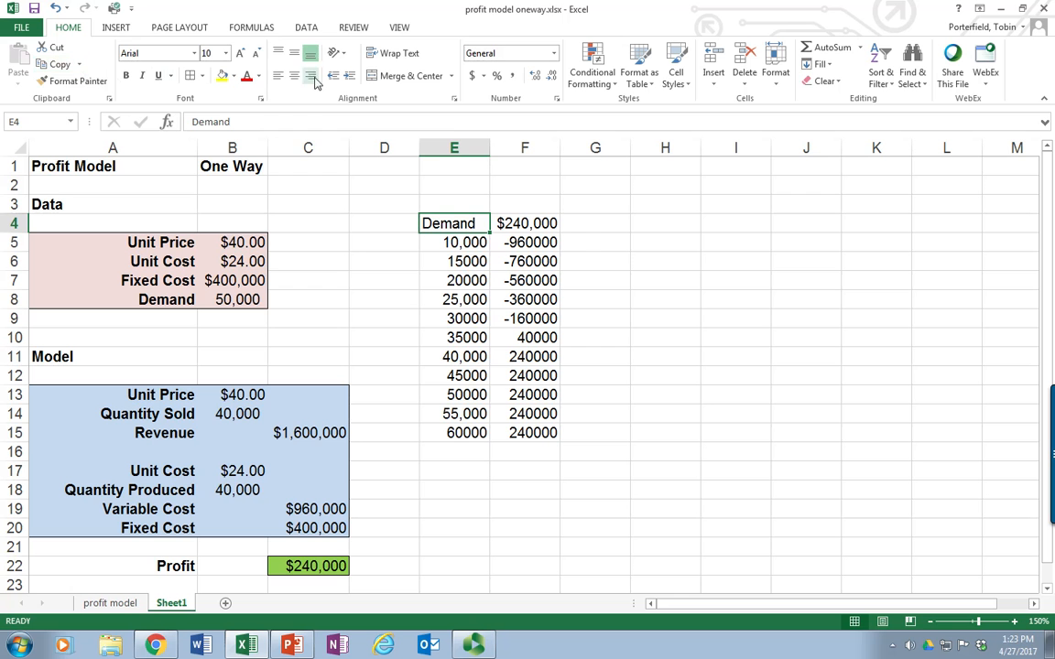
{"action": "left_click", "coordinate": [523, 203]}
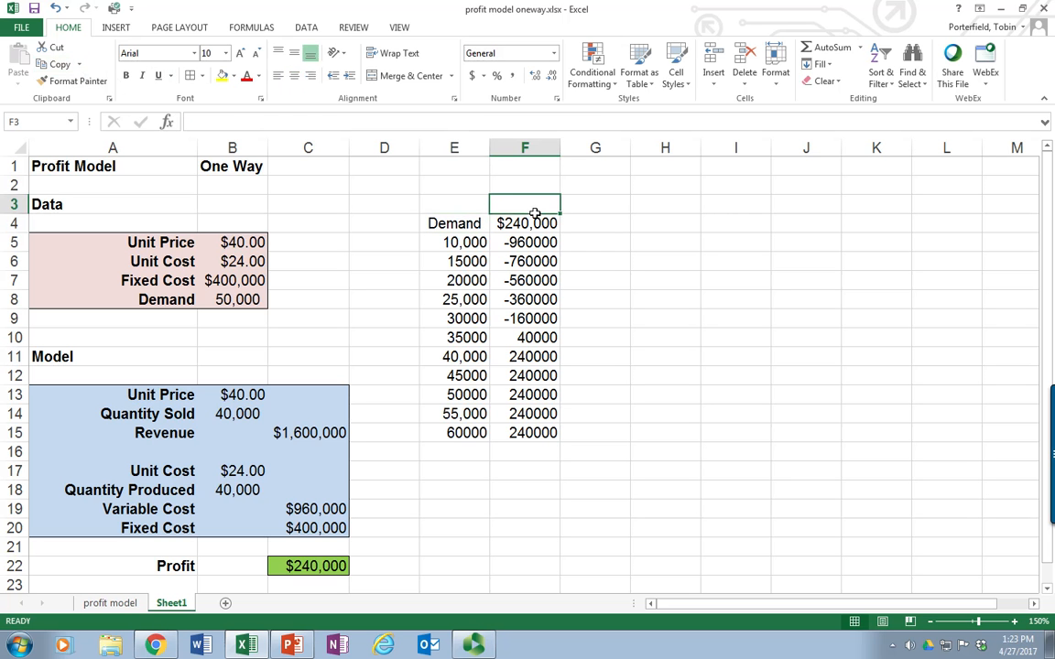
{"action": "type", "text": "Profit"}
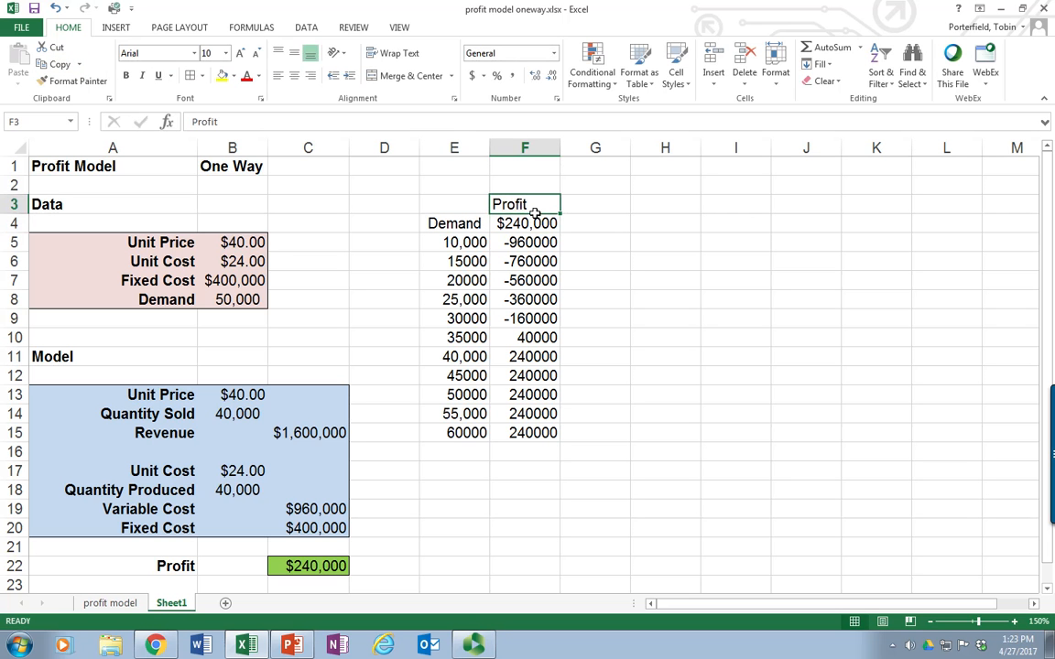
{"action": "left_click", "coordinate": [293, 75]}
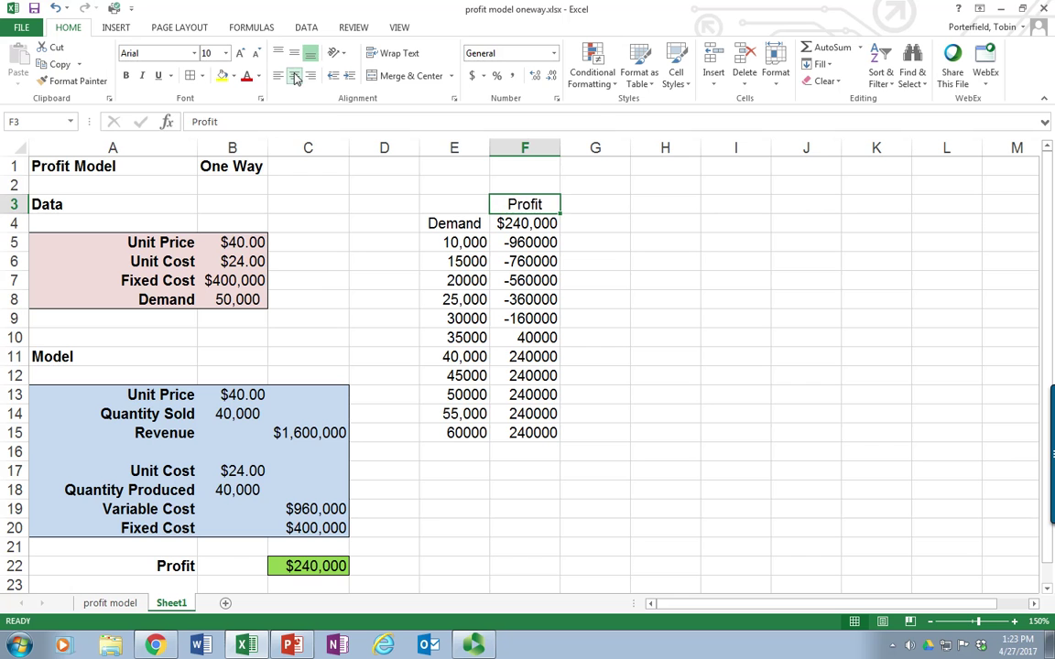
{"action": "left_click", "coordinate": [523, 242]}
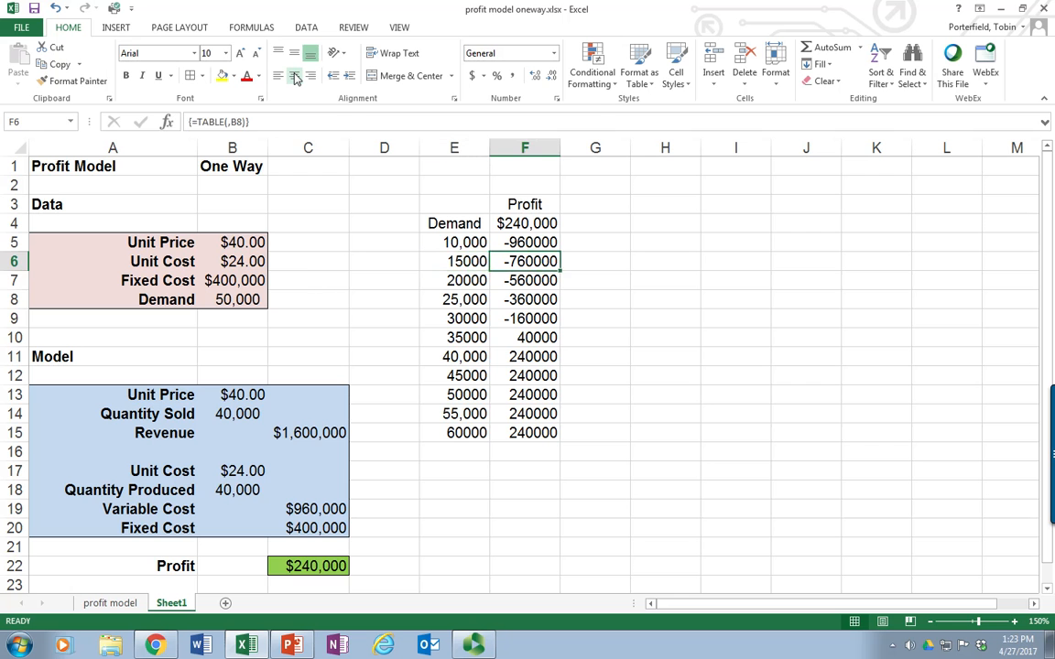
{"action": "left_click", "coordinate": [523, 337]}
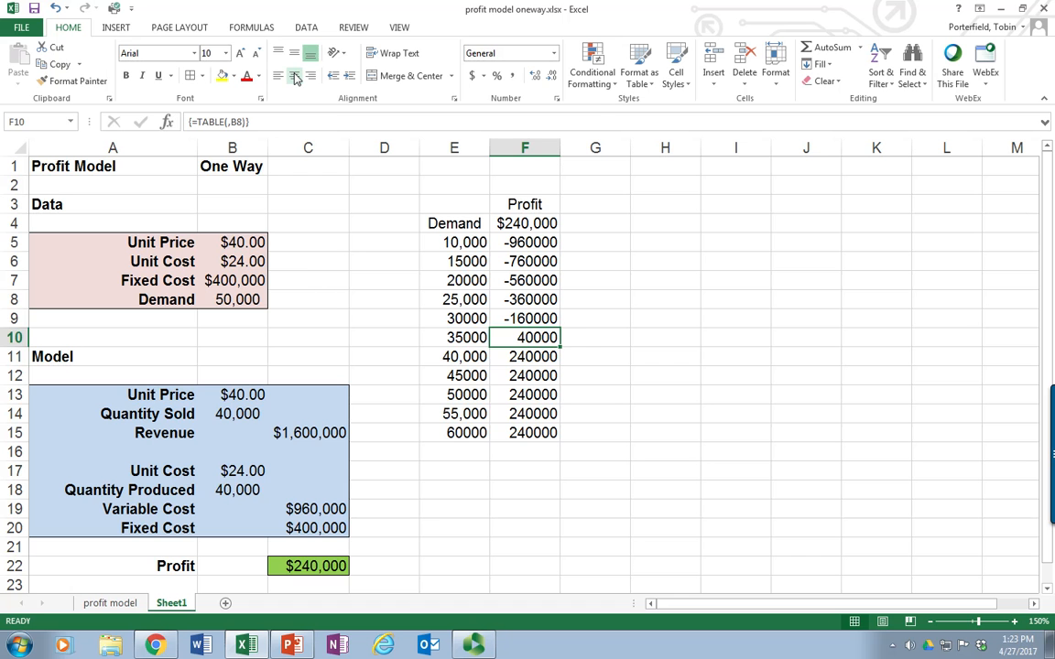
{"action": "left_click", "coordinate": [524, 376]}
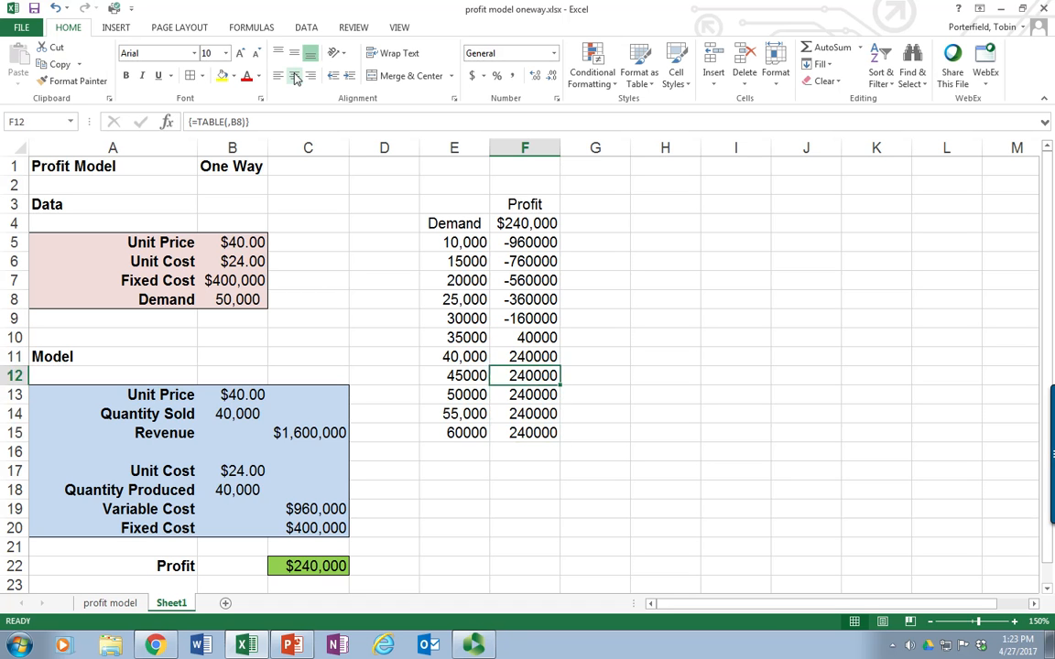
{"action": "left_click", "coordinate": [524, 355]}
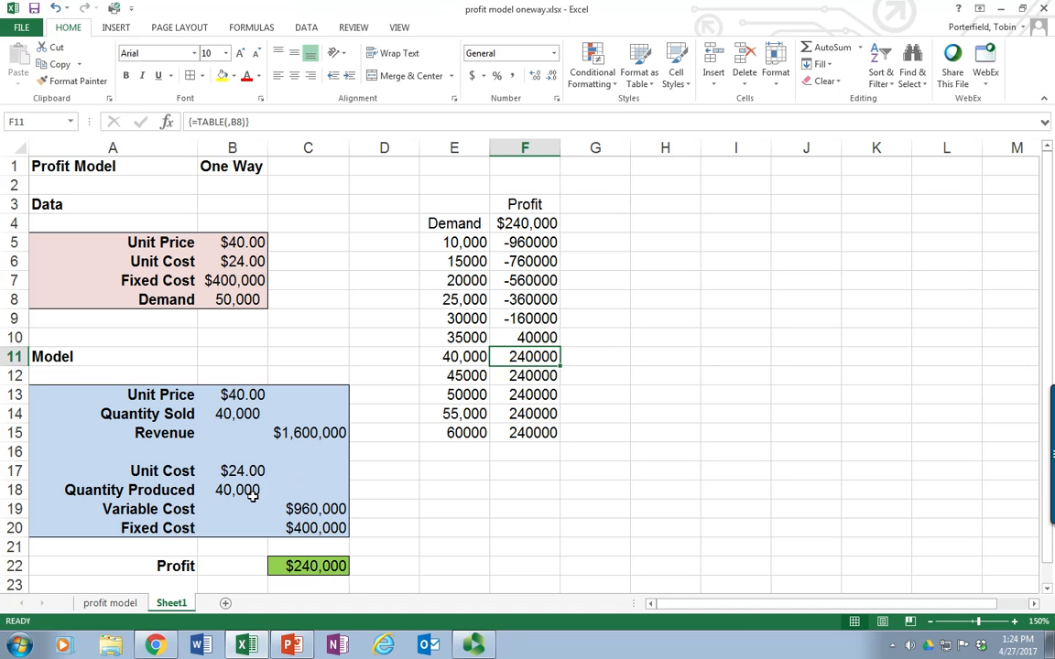
{"action": "mouse_move", "coordinate": [271, 498]}
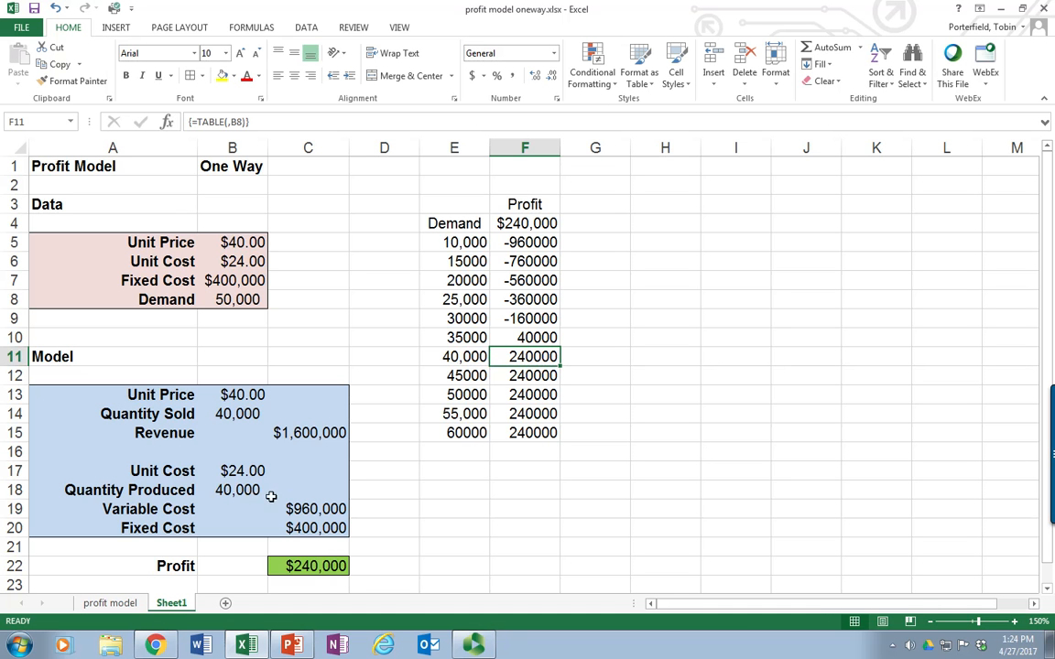
{"action": "mouse_move", "coordinate": [458, 232]}
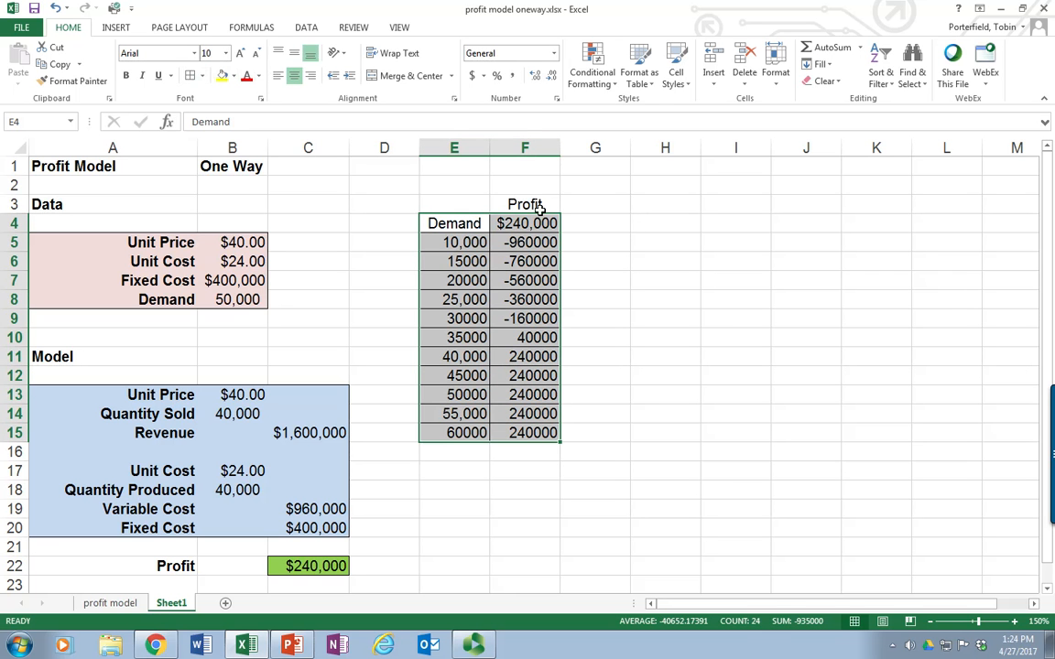
Apply All Borders to the table and Accounting currency format to the profits F4:F15.
{"action": "left_click", "coordinate": [523, 203]}
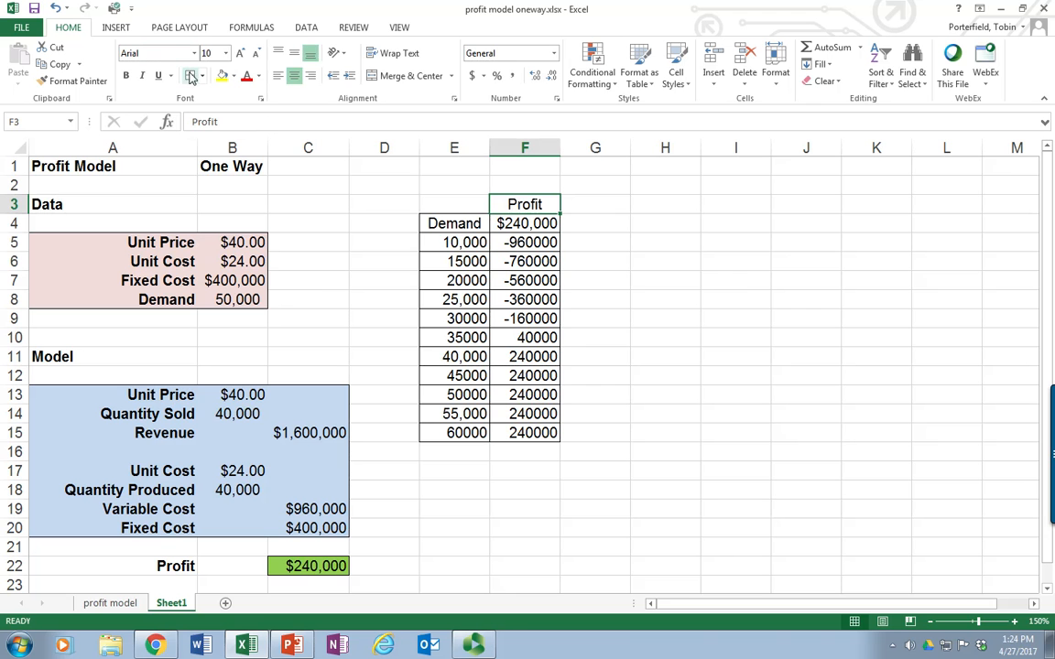
{"action": "left_click_drag", "start_coordinate": [524, 204], "coordinate": [524, 375]}
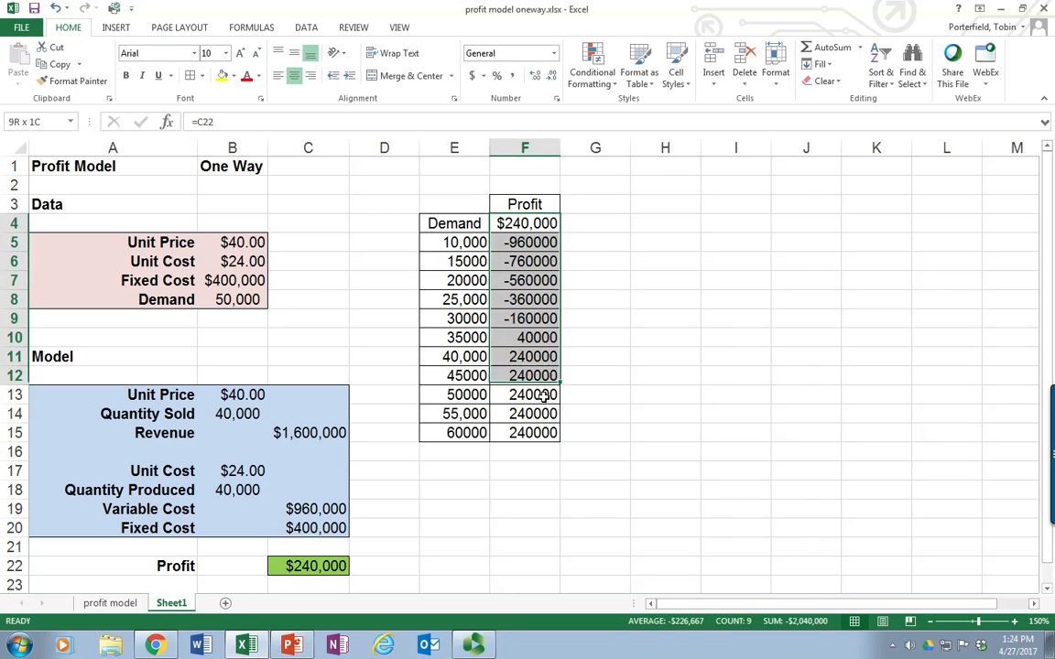
{"action": "left_click", "coordinate": [553, 77]}
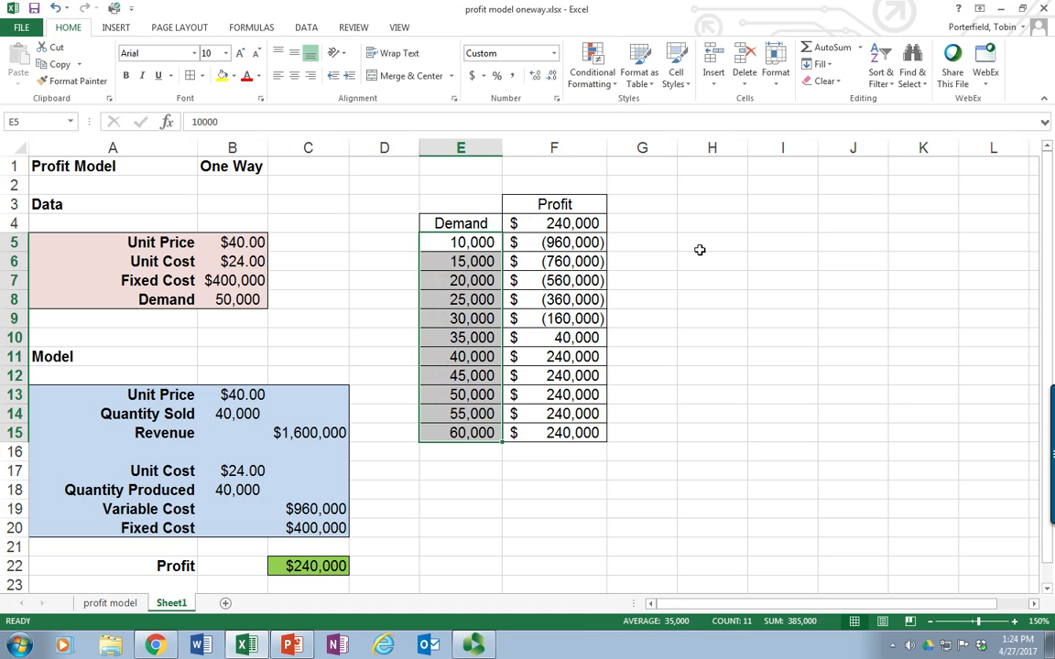
{"action": "left_click", "coordinate": [710, 242]}
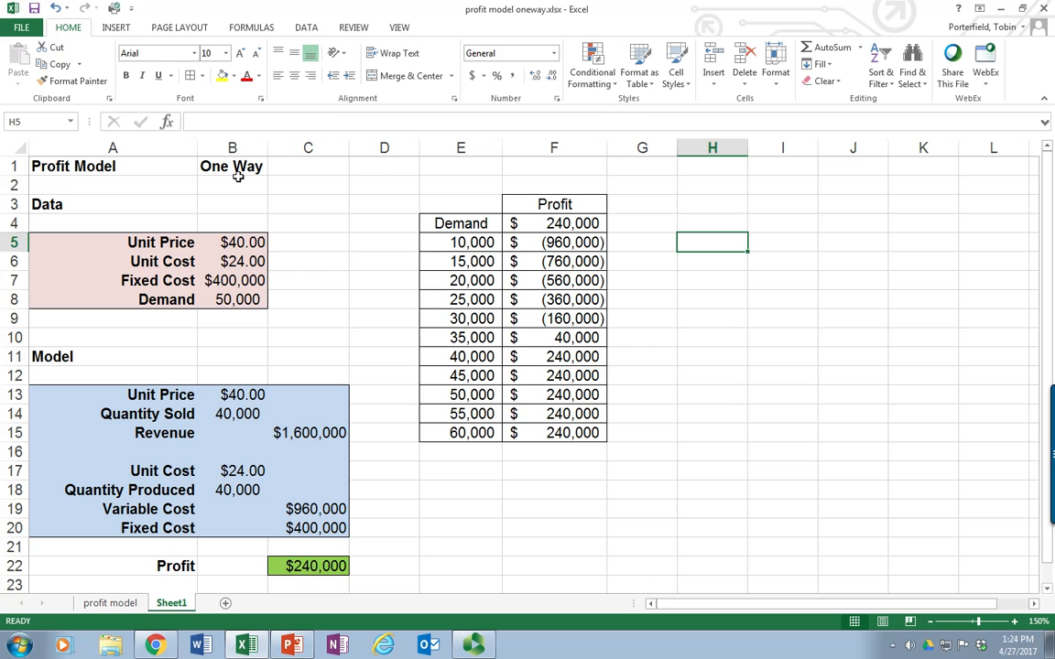
{"action": "mouse_move", "coordinate": [485, 435]}
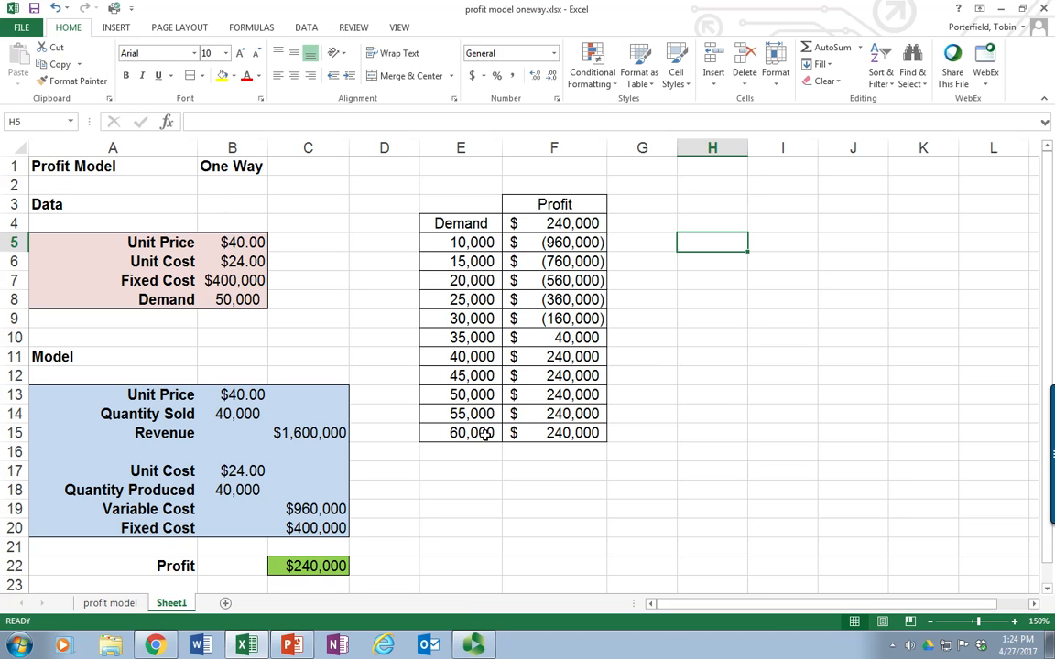
{"action": "mouse_move", "coordinate": [484, 573]}
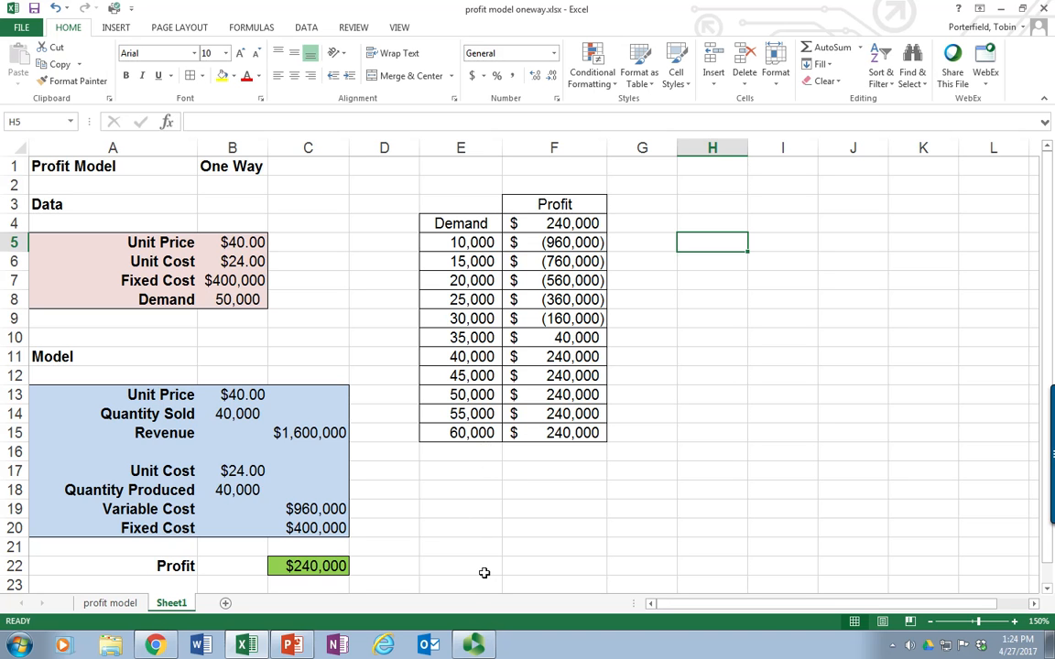
{"action": "mouse_move", "coordinate": [546, 240]}
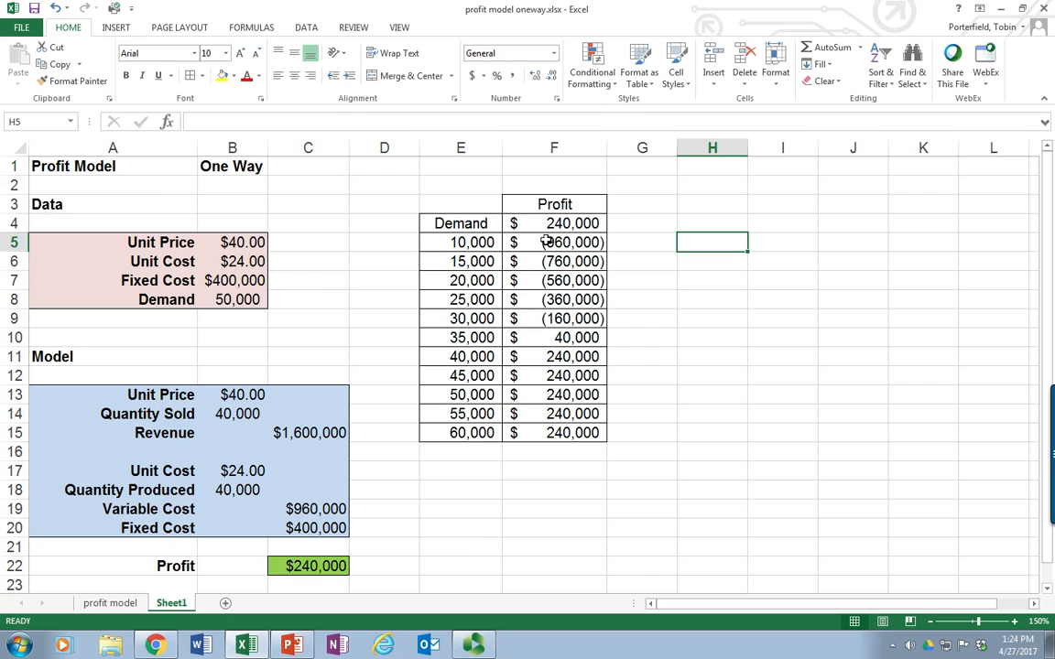
{"action": "mouse_move", "coordinate": [567, 224]}
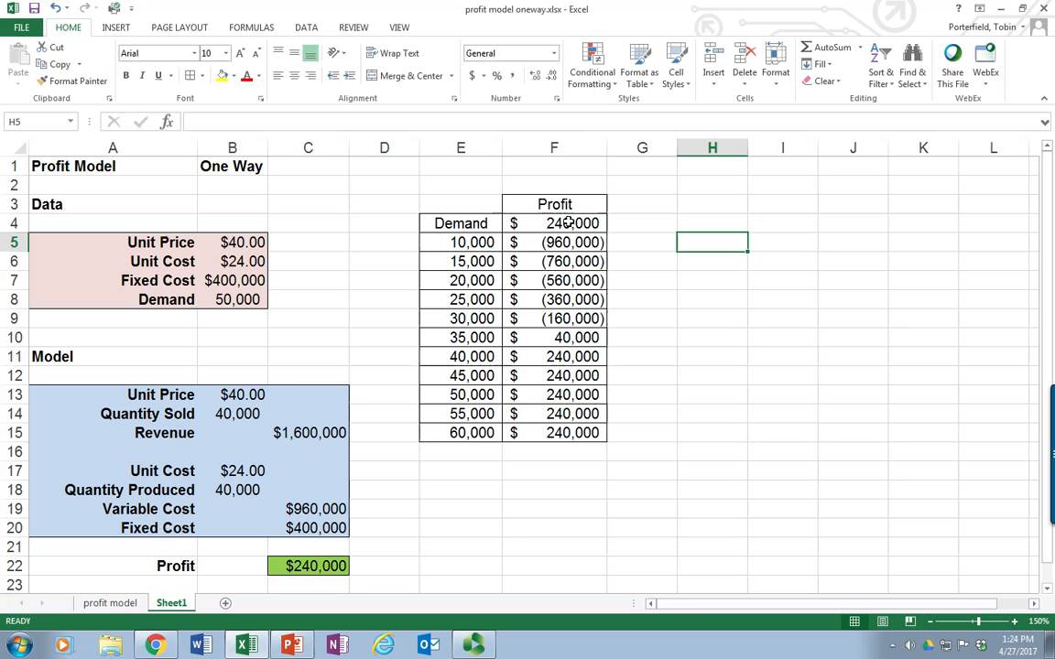